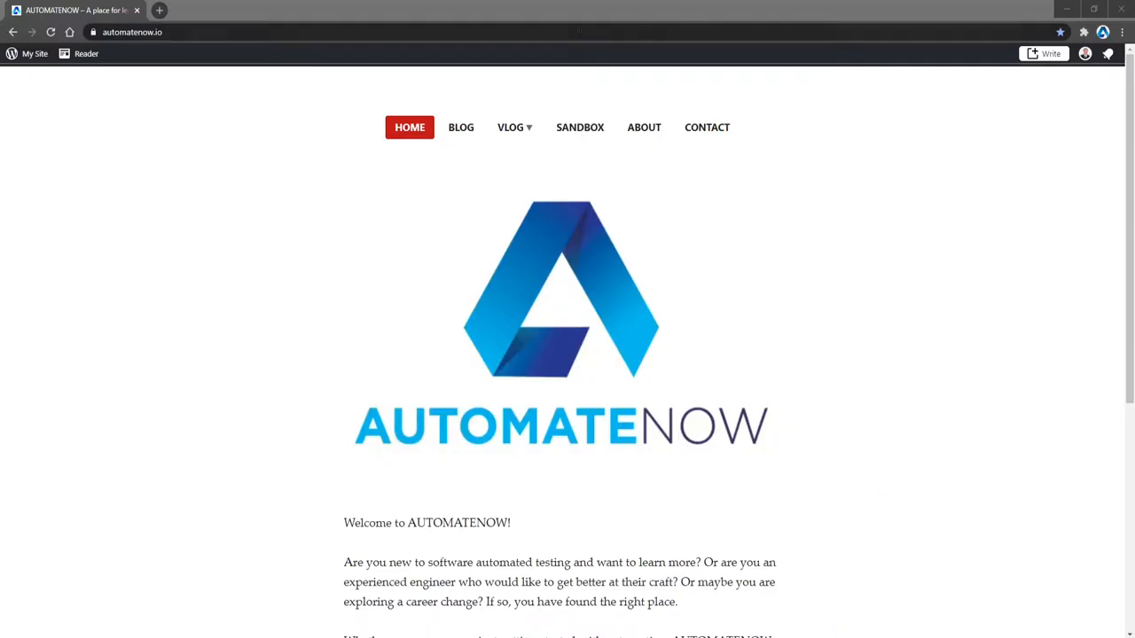
Step: Navigate to the Sandbox page from the site menu and show the modal contact form
{"action": "left_click", "coordinate": [510, 128]}
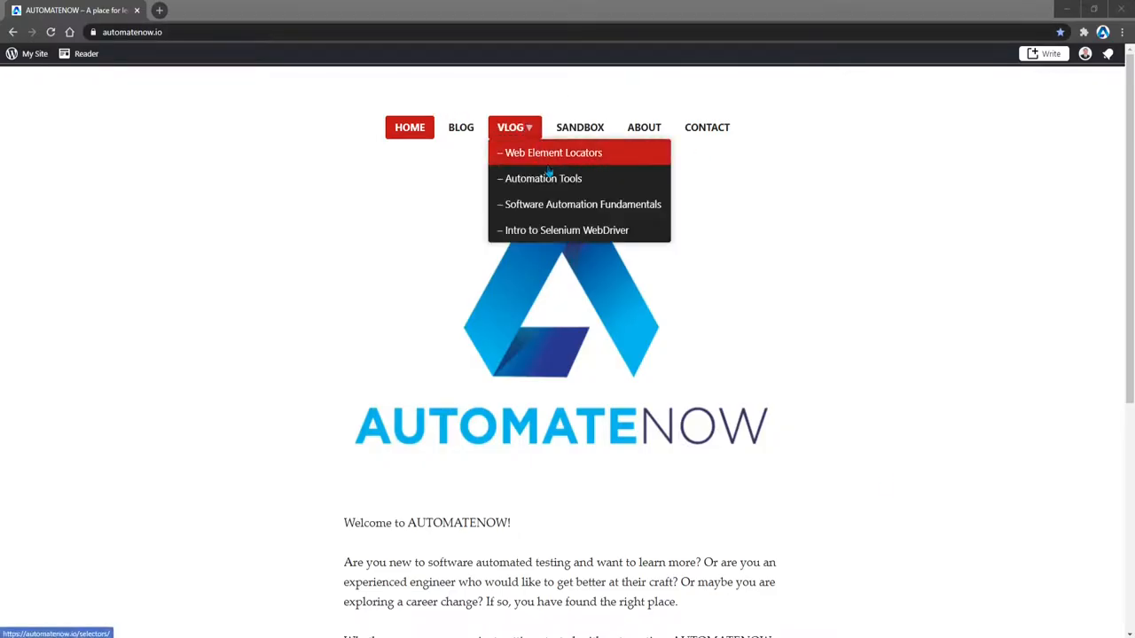
{"action": "left_click", "coordinate": [579, 127]}
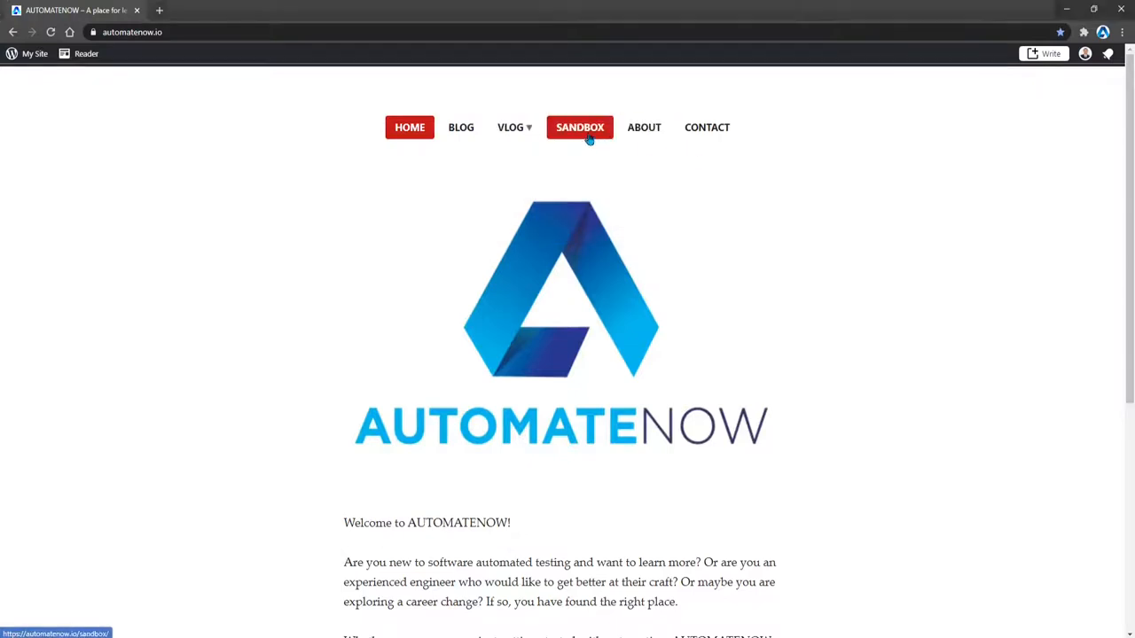
{"action": "left_click", "coordinate": [578, 128]}
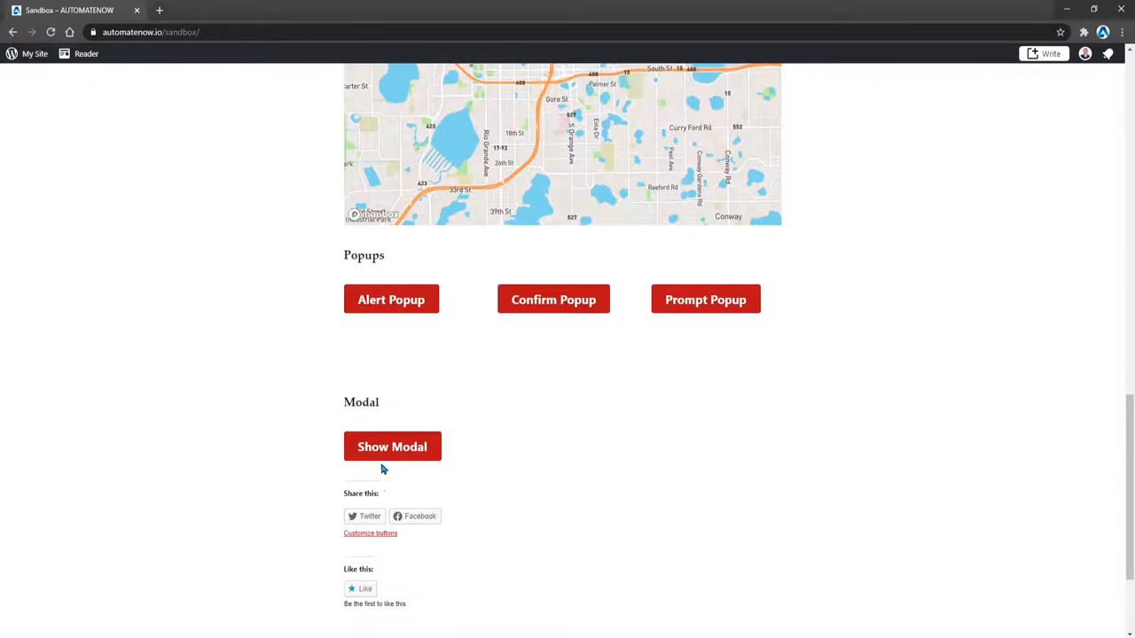
{"action": "mouse_move", "coordinate": [422, 457]}
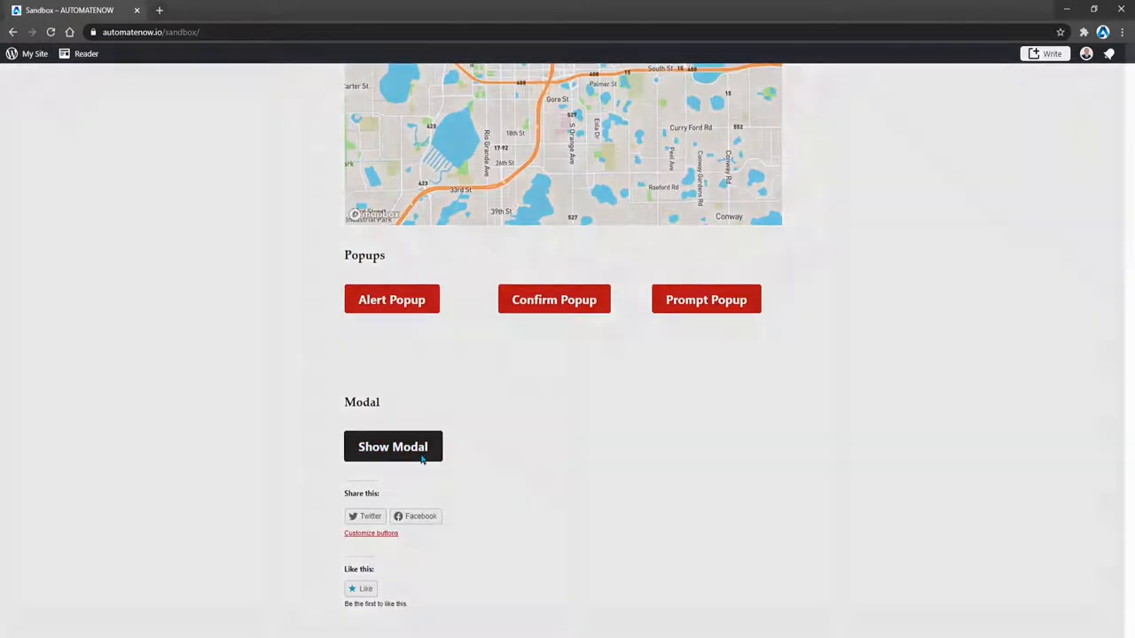
{"action": "left_click", "coordinate": [392, 446]}
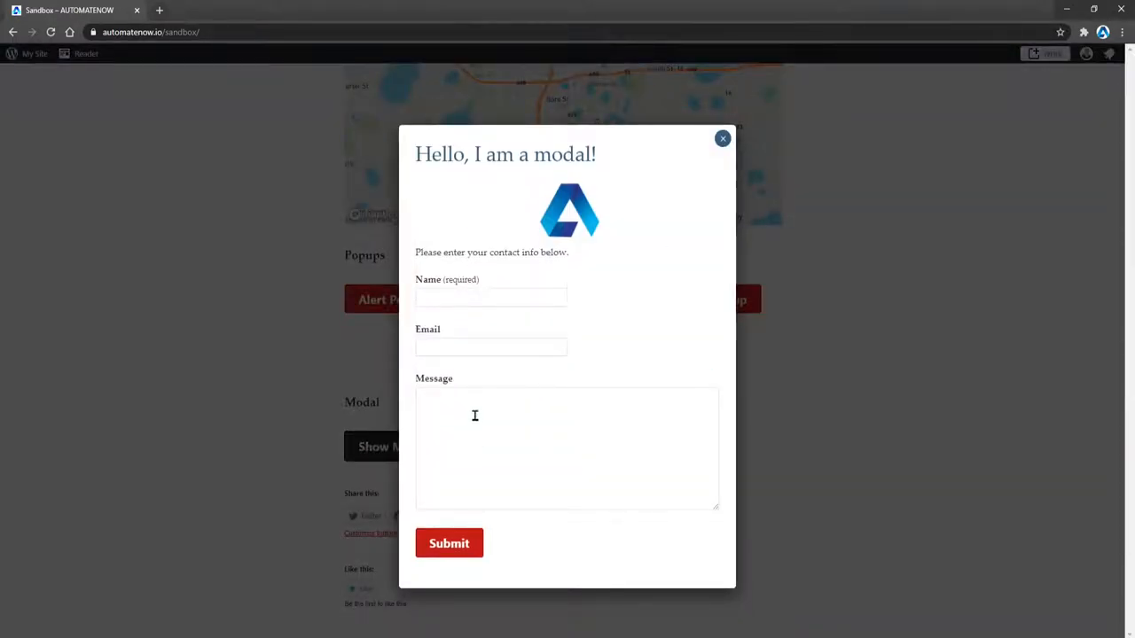
{"action": "mouse_move", "coordinate": [592, 319]}
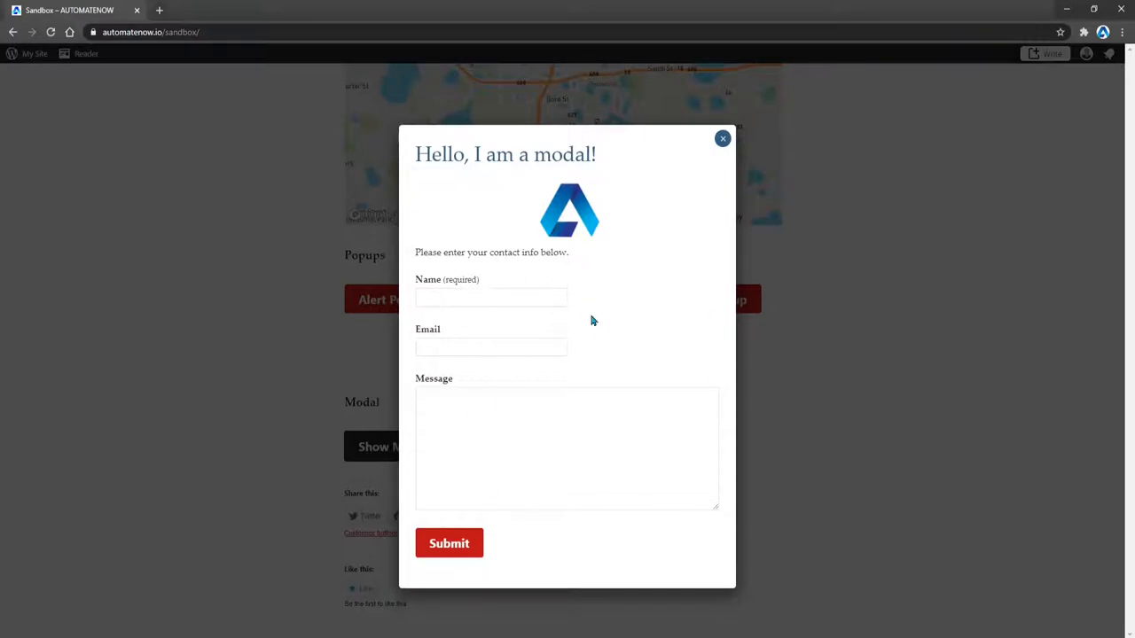
{"action": "mouse_move", "coordinate": [486, 333]}
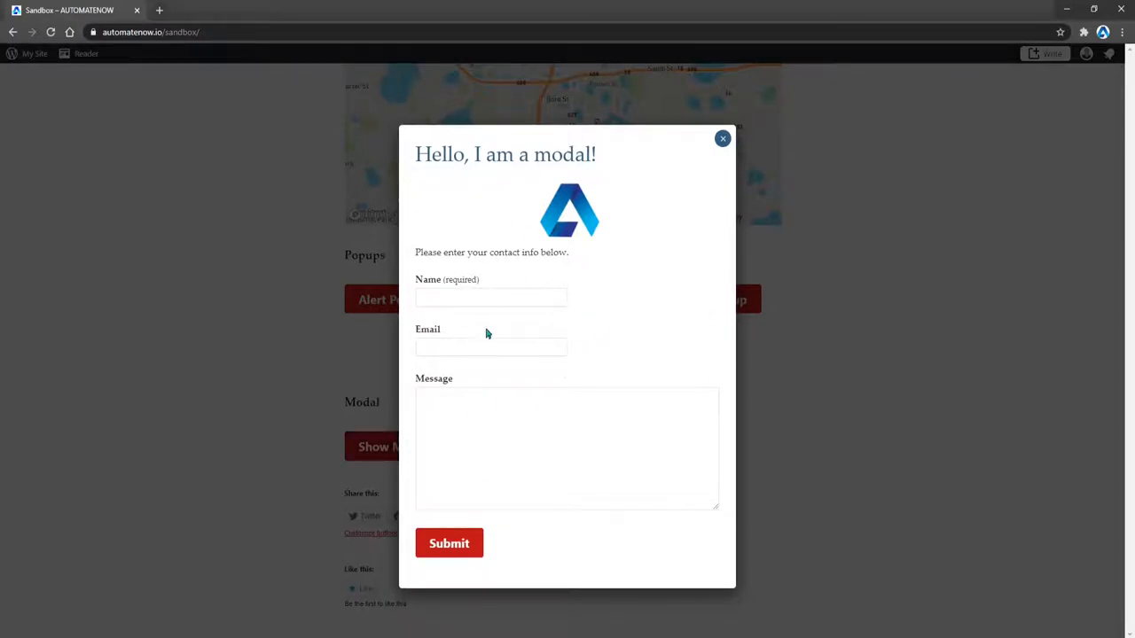
{"action": "mouse_move", "coordinate": [486, 372]}
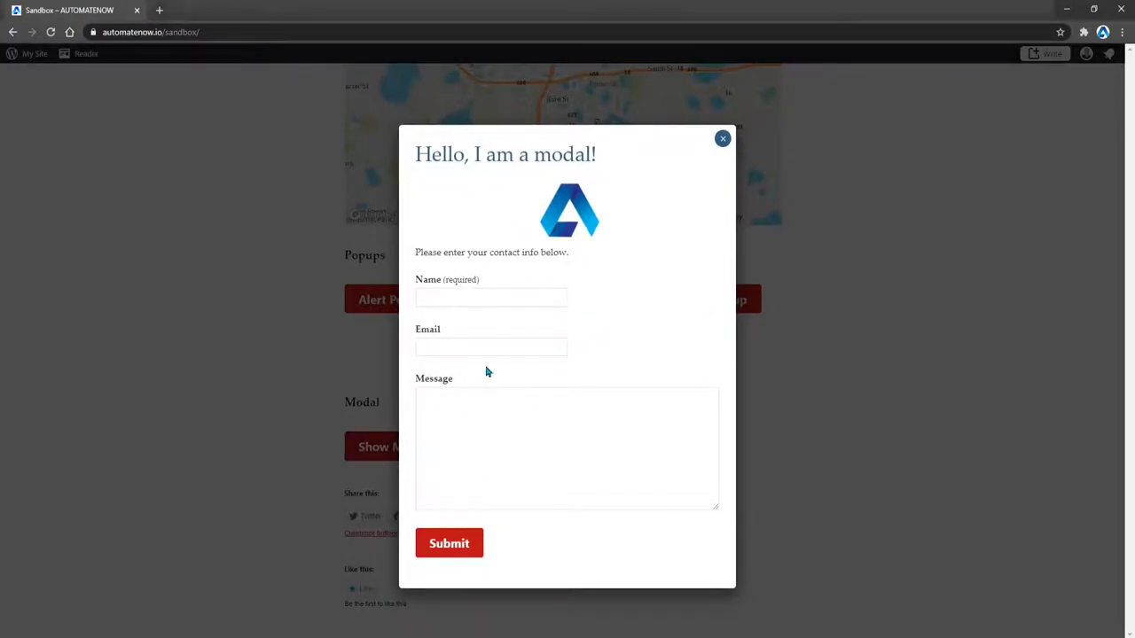
{"action": "mouse_move", "coordinate": [320, 371]}
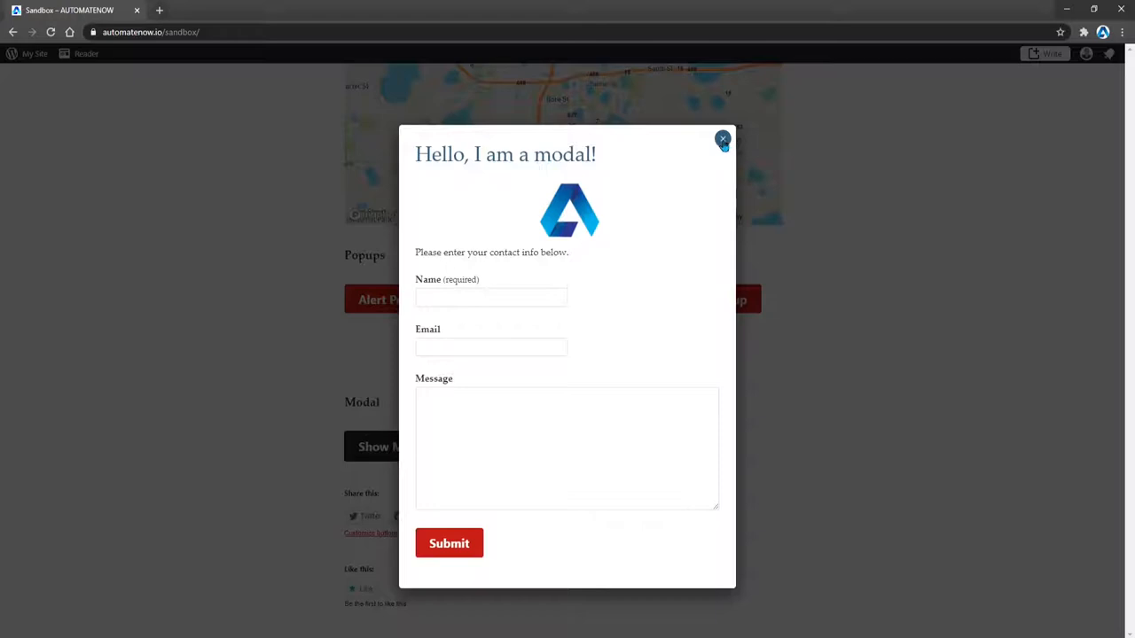
Step: Close the modal, reopen it, and submit the empty contact form
{"action": "left_click", "coordinate": [723, 139]}
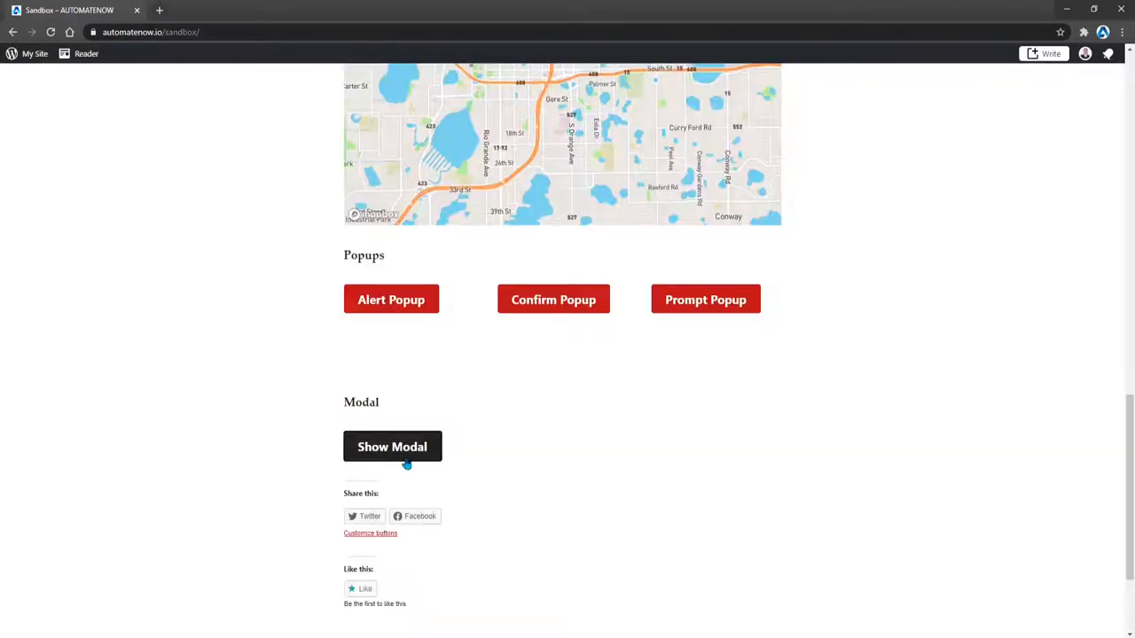
{"action": "left_click", "coordinate": [391, 447]}
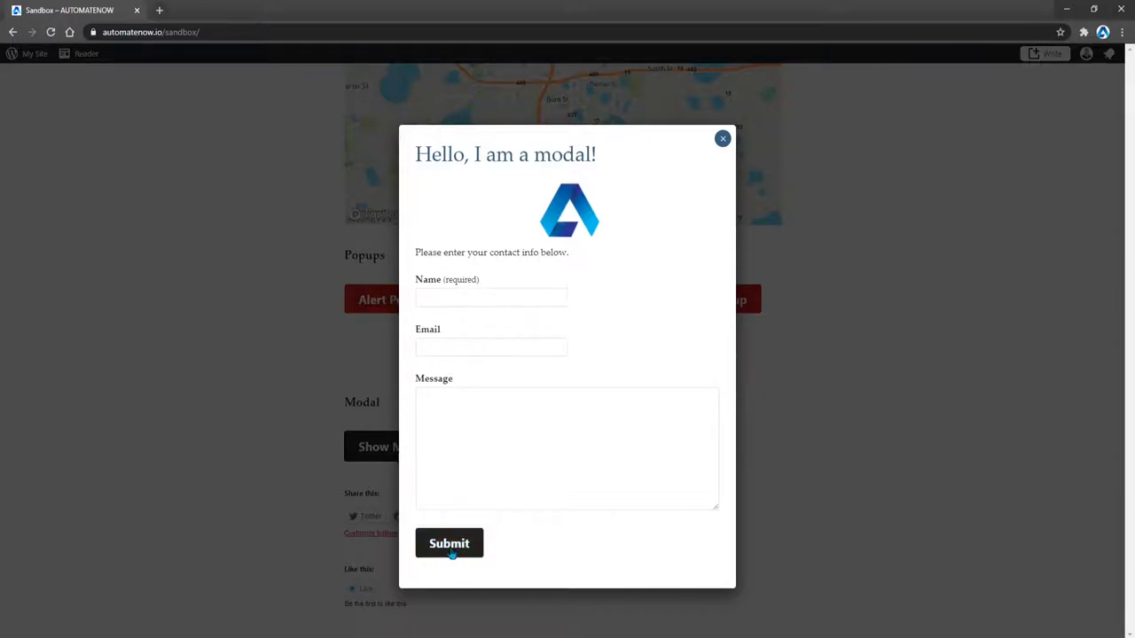
{"action": "left_click", "coordinate": [723, 138]}
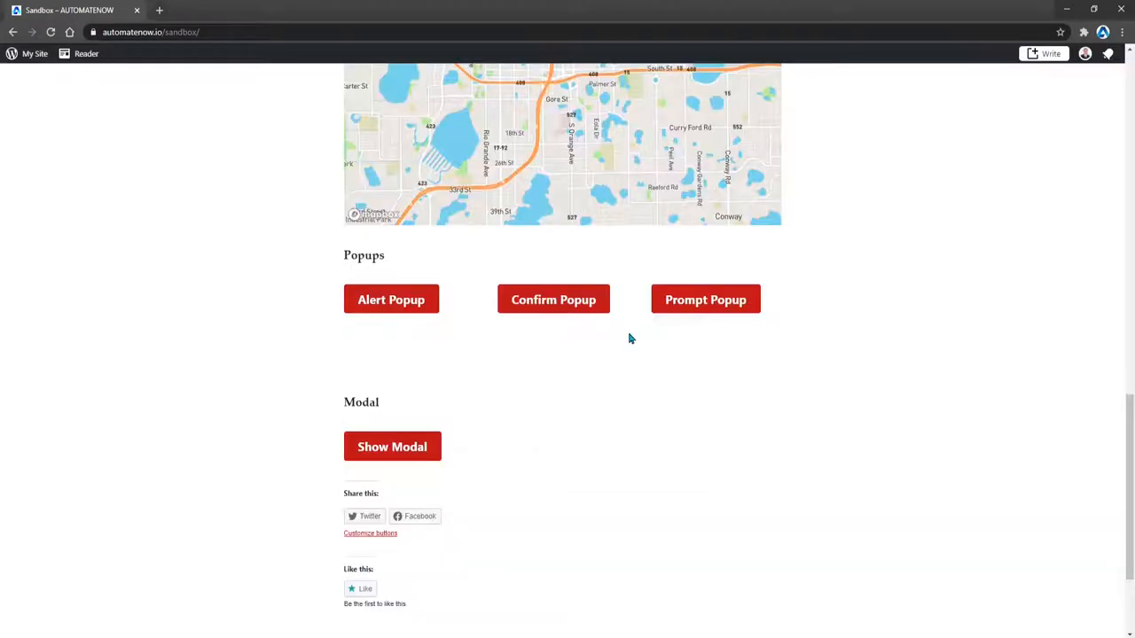
{"action": "mouse_move", "coordinate": [574, 418]}
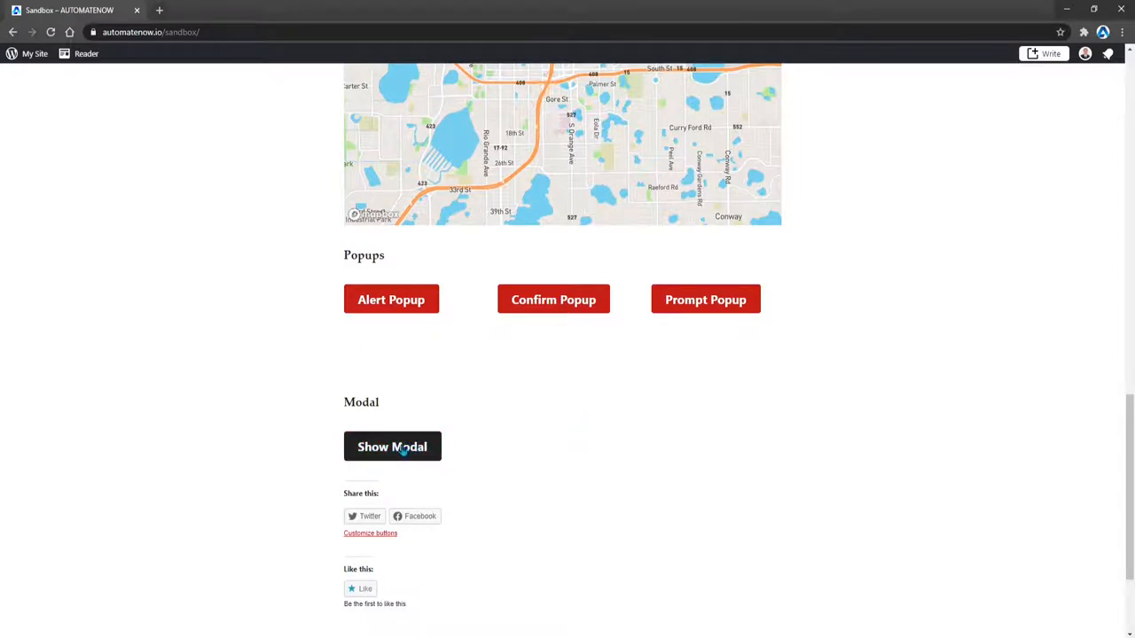
Step: Inspect the Show Modal button's element in Chrome DevTools
{"action": "right_click", "coordinate": [392, 446]}
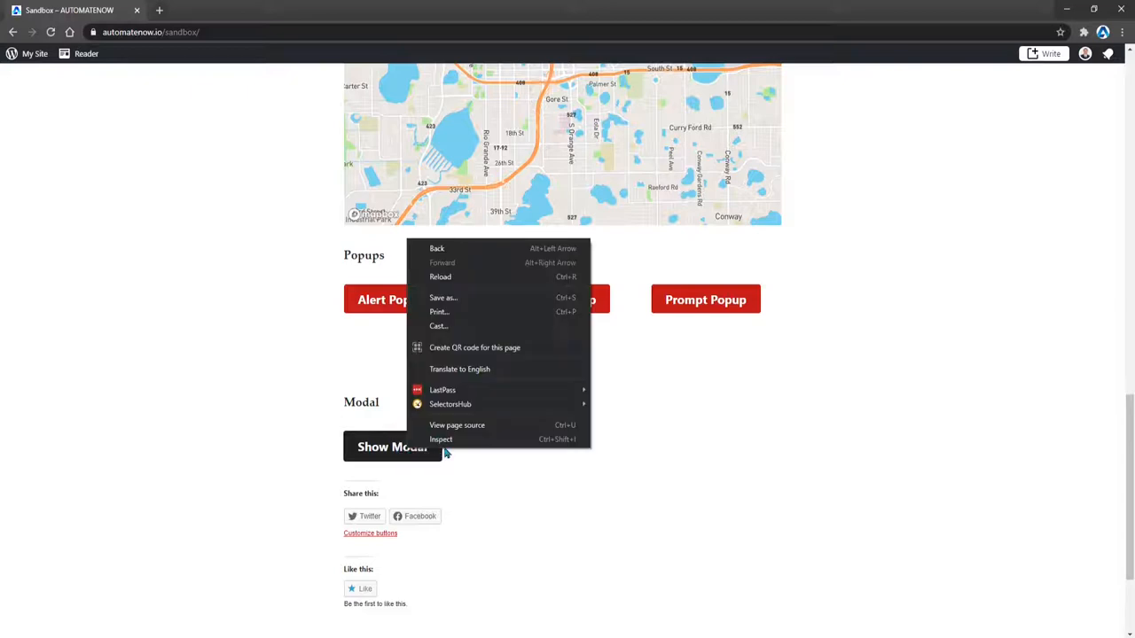
{"action": "left_click", "coordinate": [439, 440]}
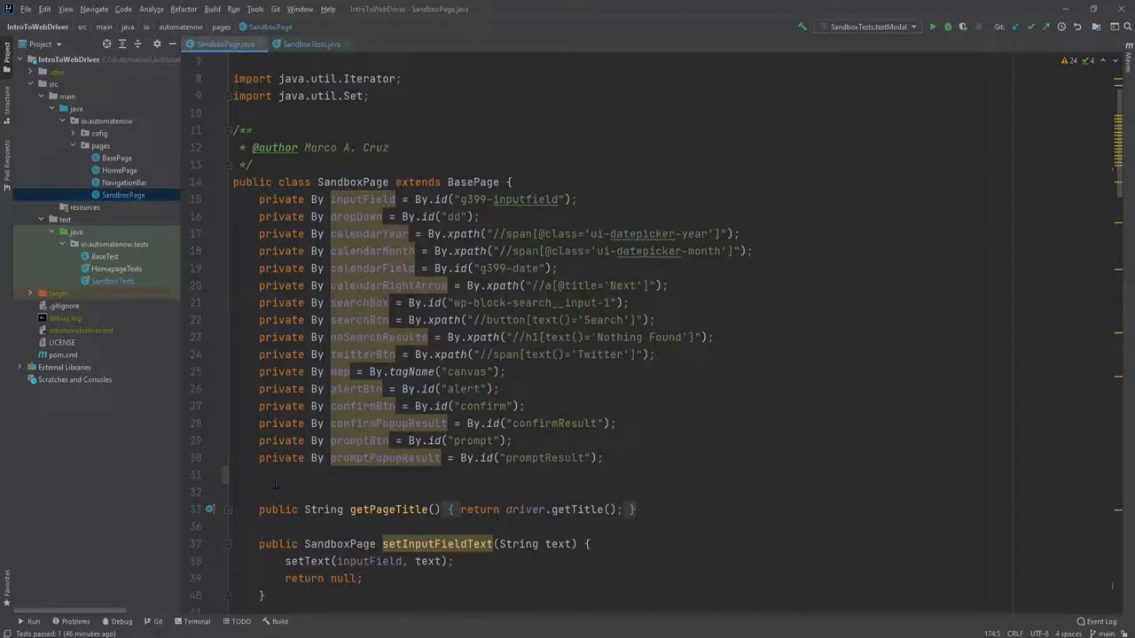
Step: Declare private By modalBtn = By.id("myBtn") in SandboxPage and begin the modalName locator
{"action": "type", "text": "private By mod"}
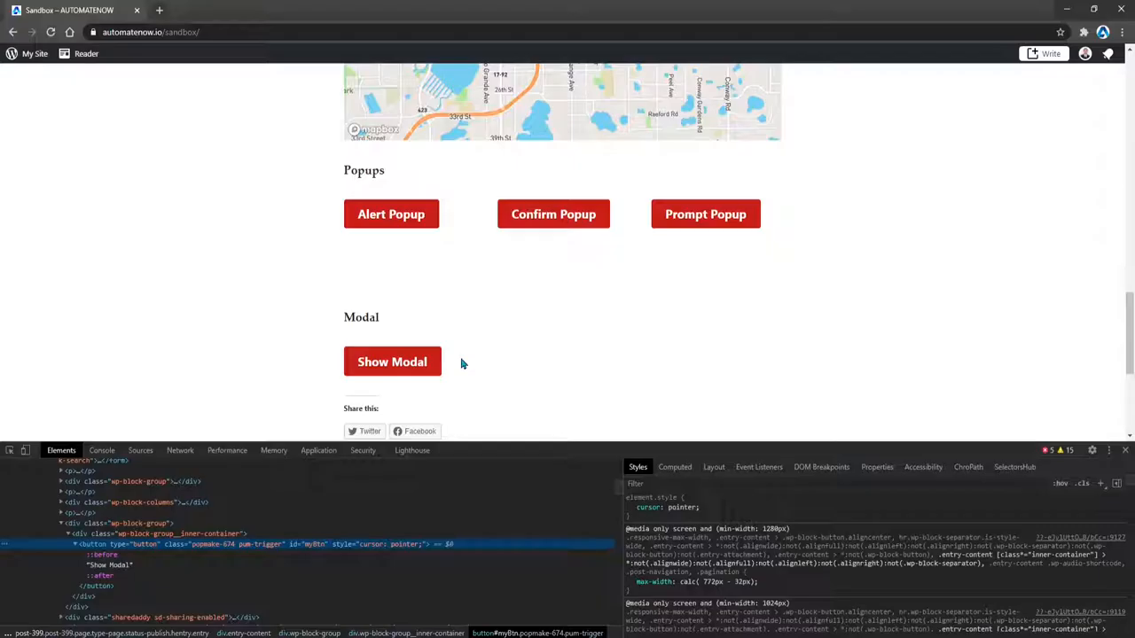
{"action": "left_click", "coordinate": [392, 361]}
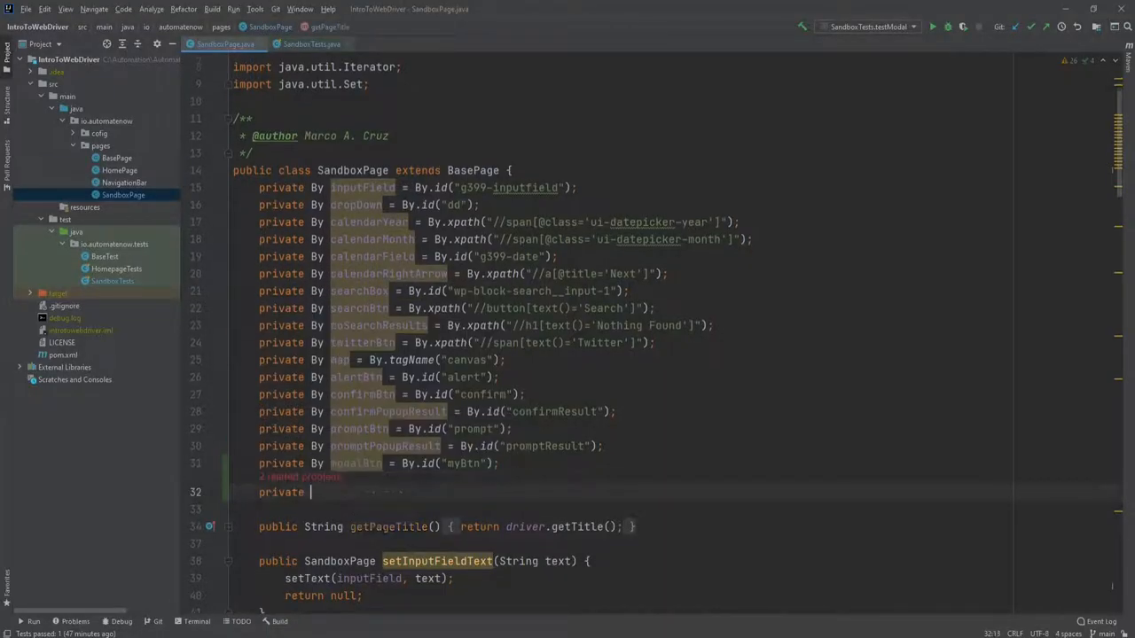
{"action": "type", "text": "modalName = B"}
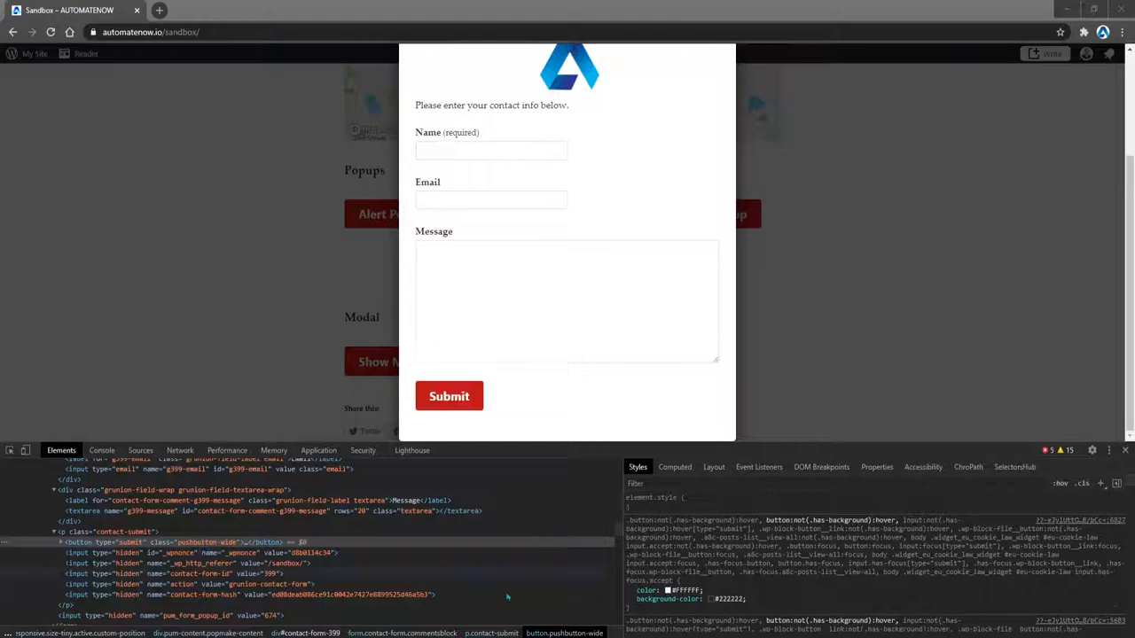
Step: View SelectorsHub's generated CSS and XPath selectors for the modal Submit button
{"action": "left_click", "coordinate": [1014, 468]}
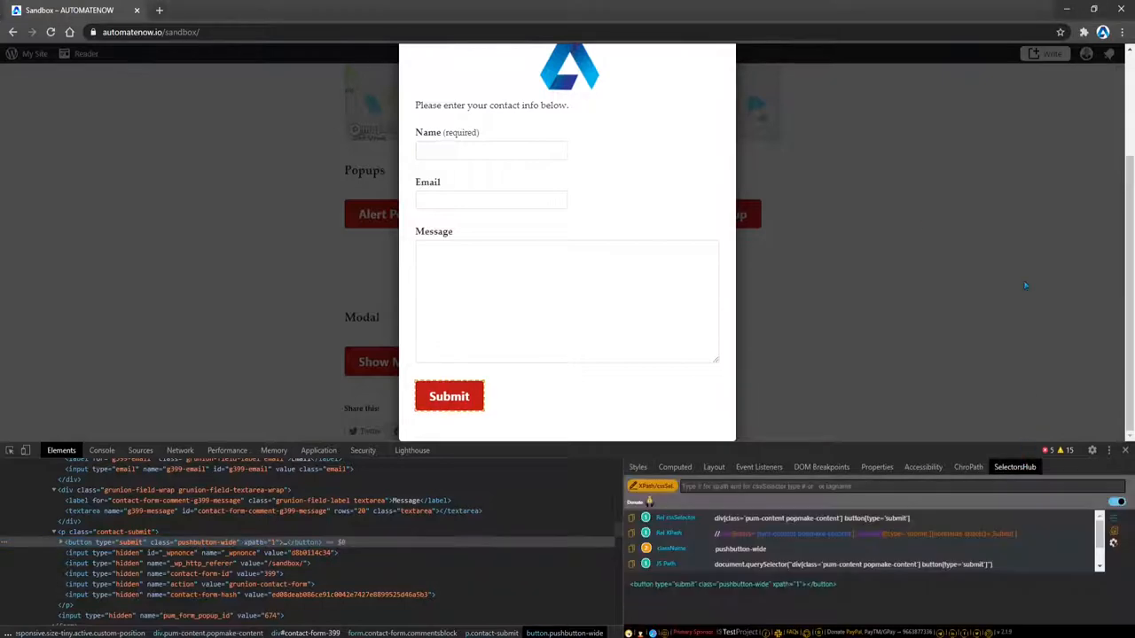
{"action": "mouse_move", "coordinate": [1014, 482]}
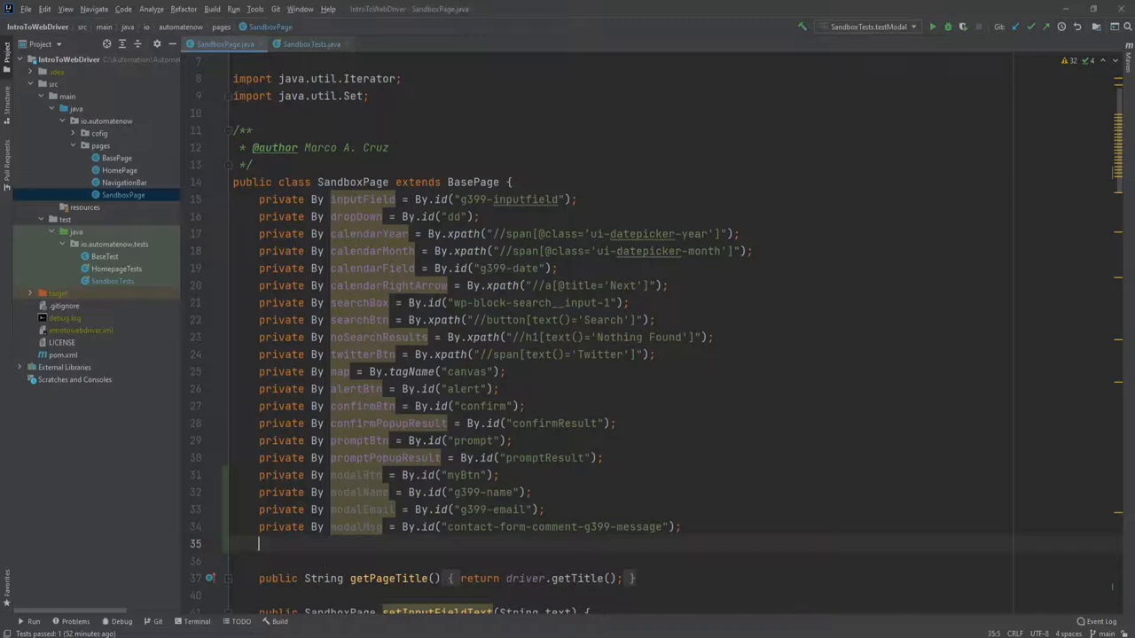
Step: Declare private By modalSubmitBtn using By.cssSelector for the modal's type='submit' button
{"action": "type", "text": "private"}
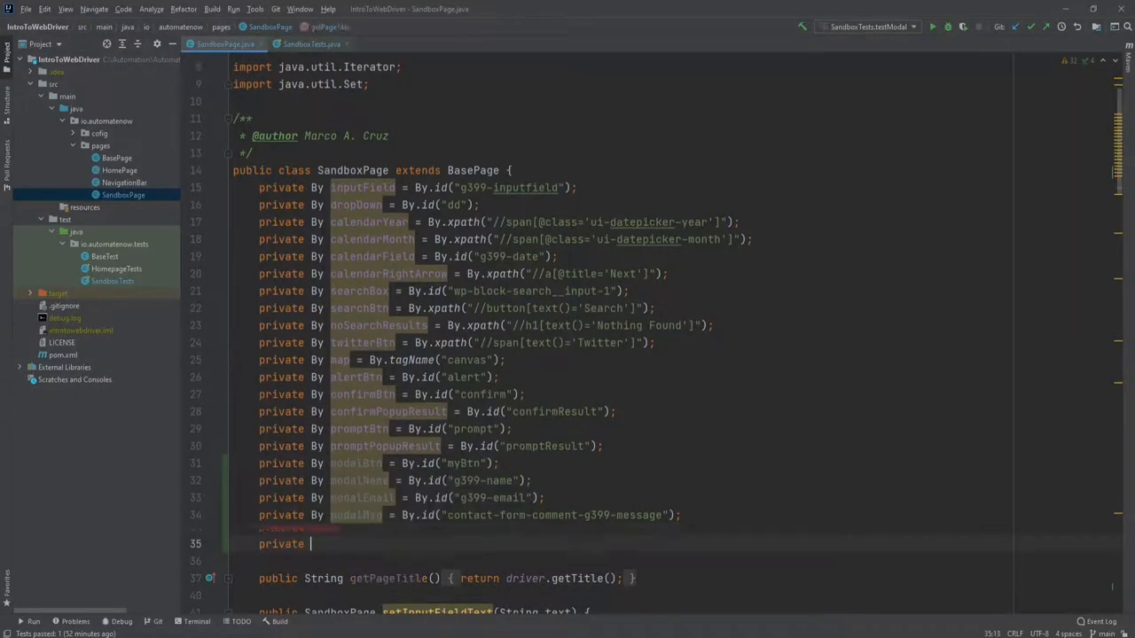
{"action": "type", "text": "modalSubmitBtn = By.cssSelector(\"div[class='pum-content popmake-content'] button[type='submit']\");"}
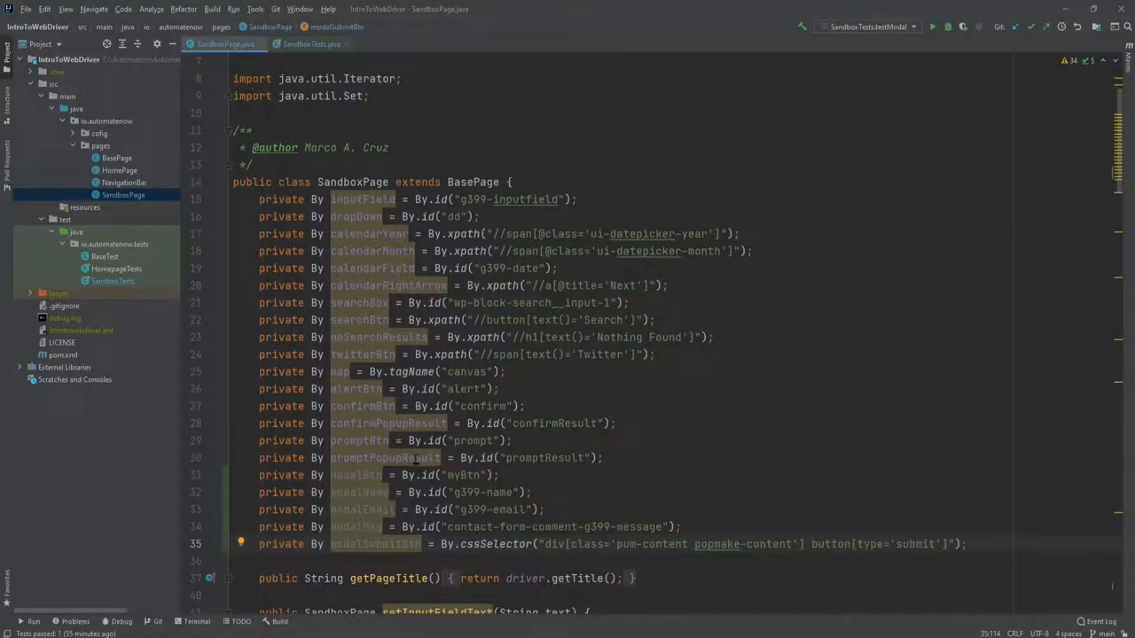
Step: Write public SandboxPage openModal() that calls click(modalBtn) and returns this
{"action": "scroll", "scroll_direction": "down", "scroll_amount": 3}
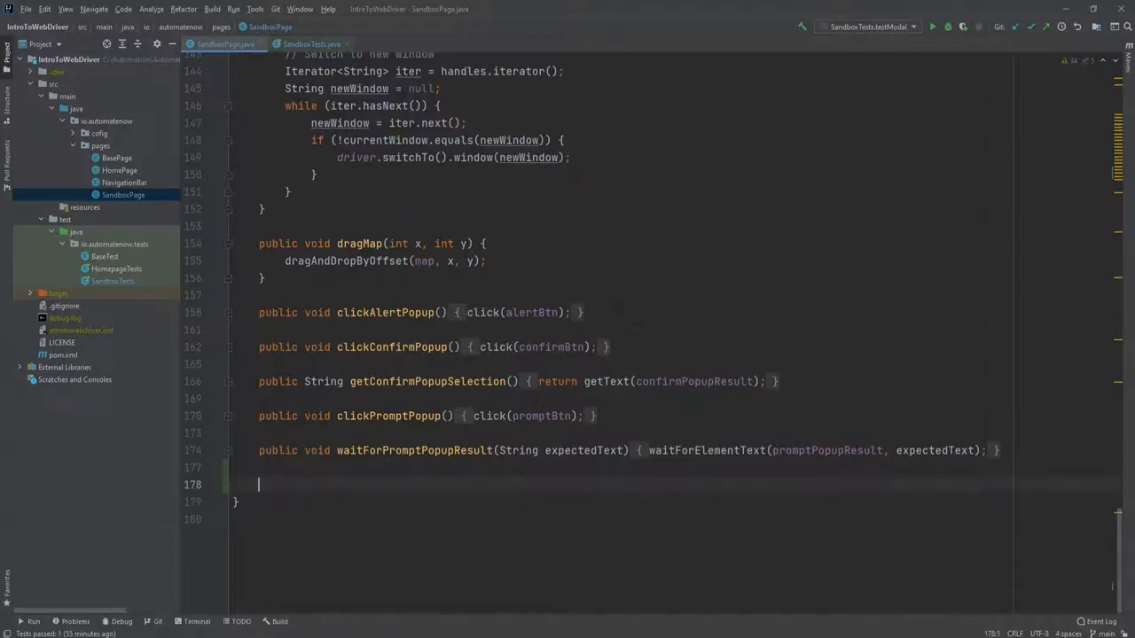
{"action": "type", "text": "public"}
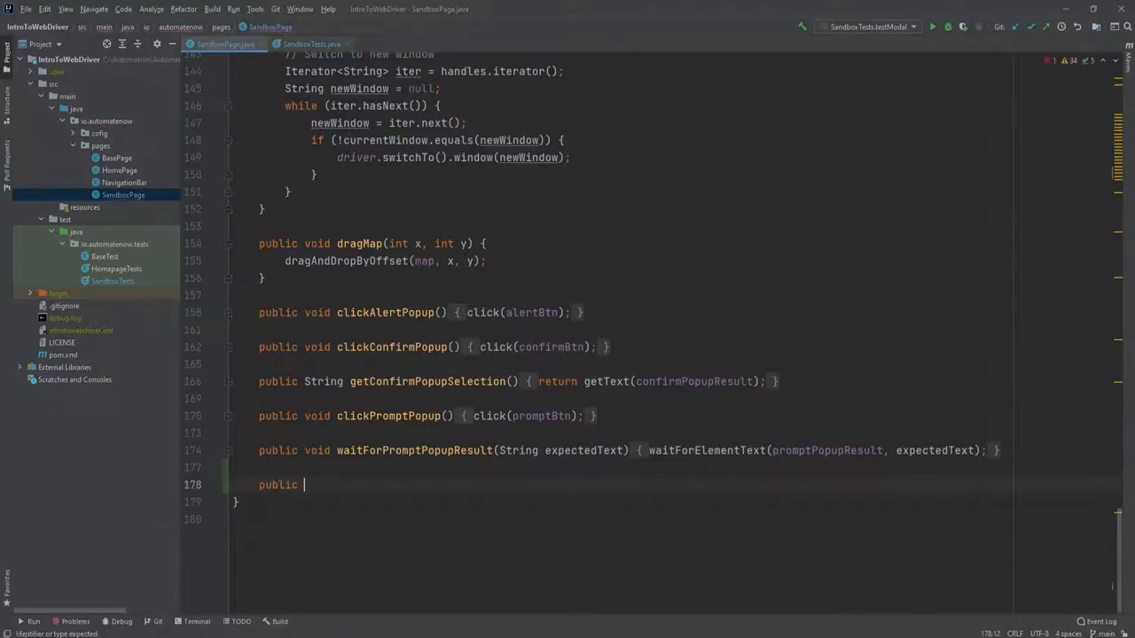
{"action": "type", "text": "SandboxPage"}
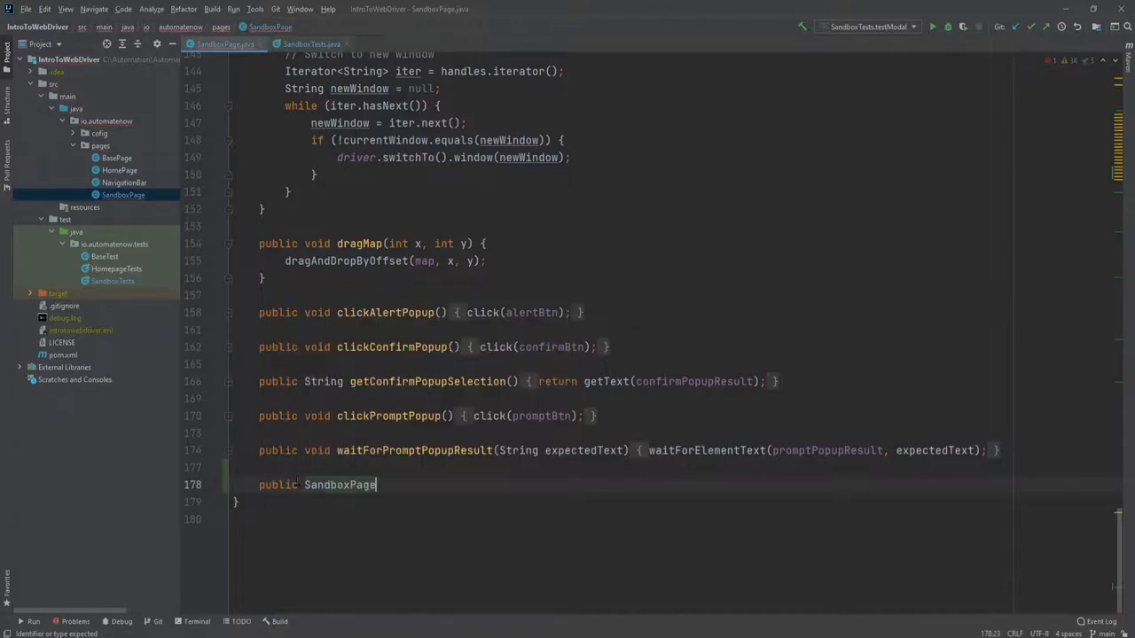
{"action": "type", "text": "openModal() {"}
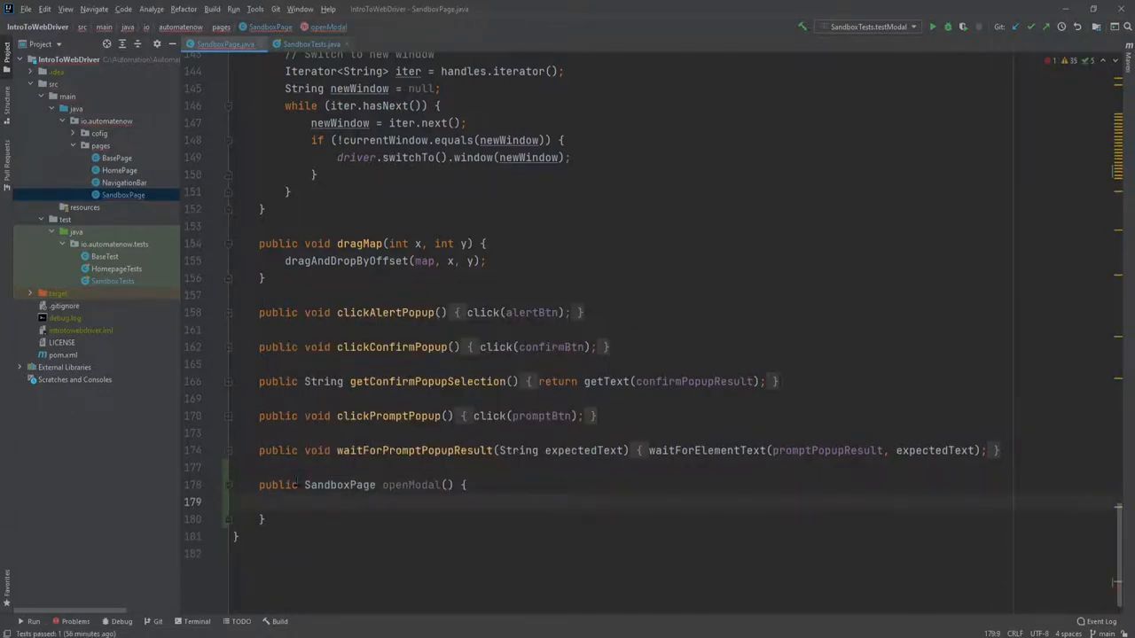
{"action": "type", "text": "click();"}
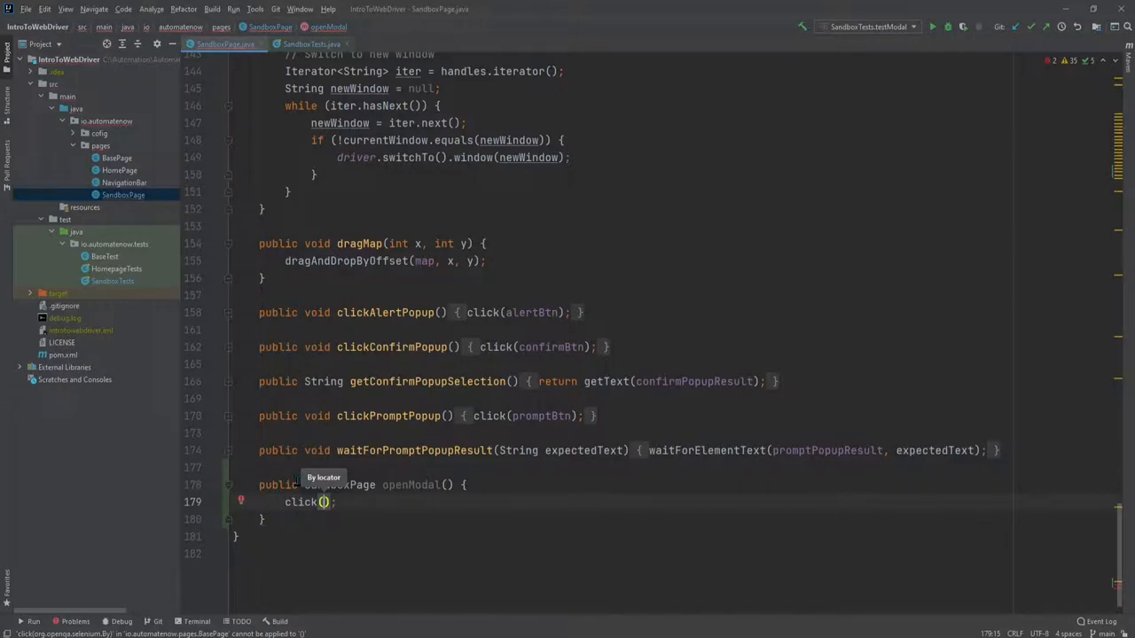
{"action": "type", "text": "modl"}
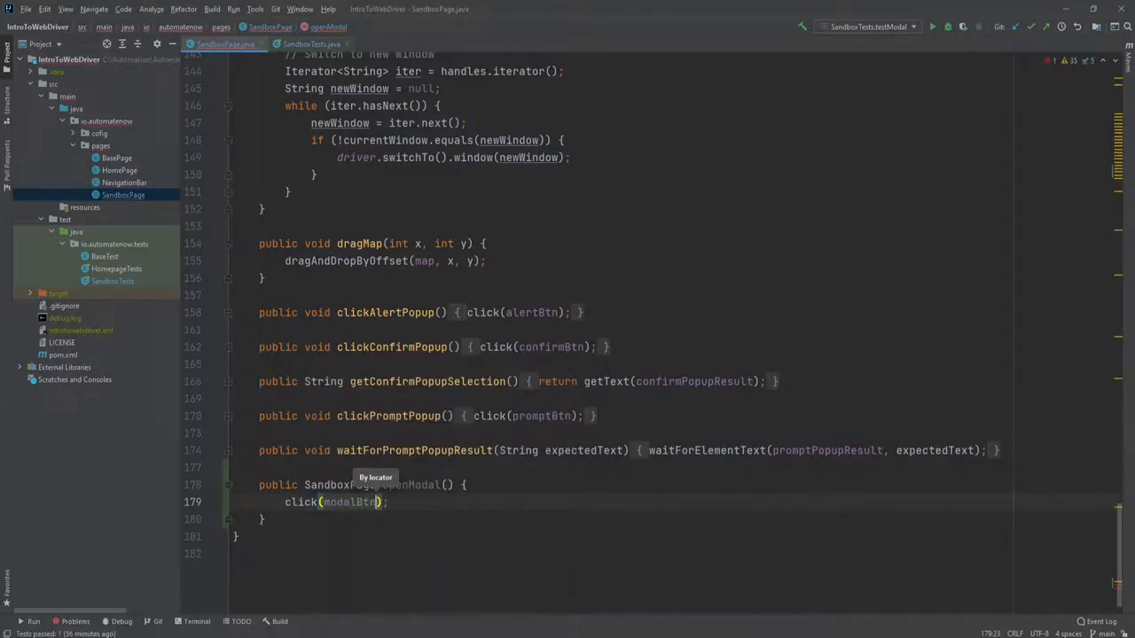
{"action": "type", "text": "return this;"}
{"action": "type", "text": "public SandboxPage modalSendMessage(S"}
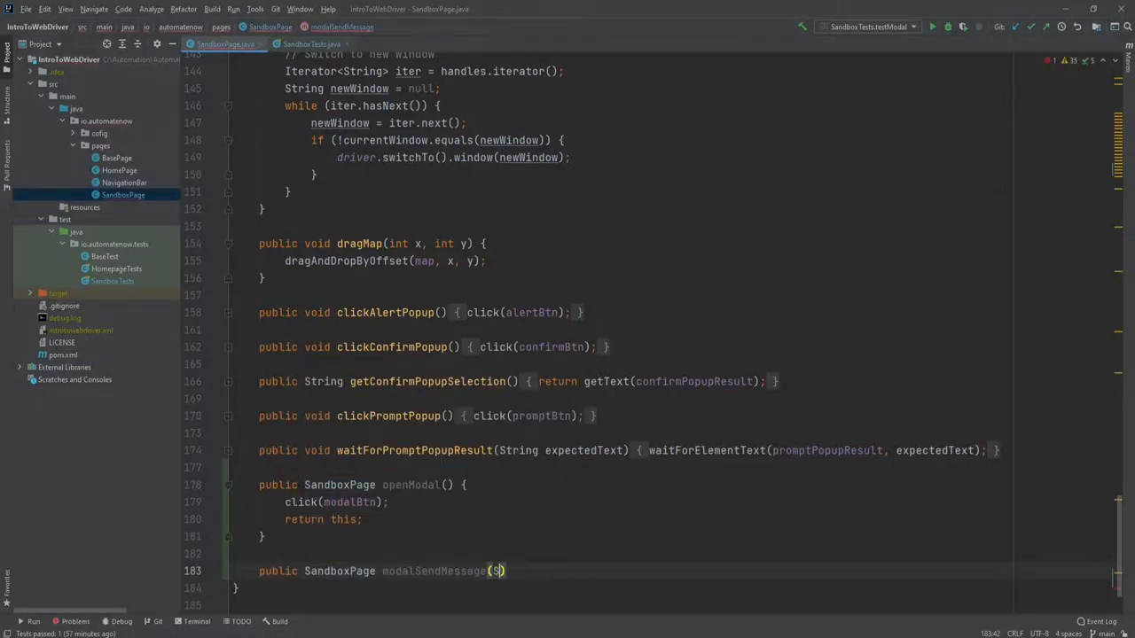
Step: Write modalSendMessage(String name, email, message) with setText on modalName, modalEmail, modalMsg, click(modalSubmitBtn), return this
{"action": "type", "text": "tring name, String email, String message) {"}
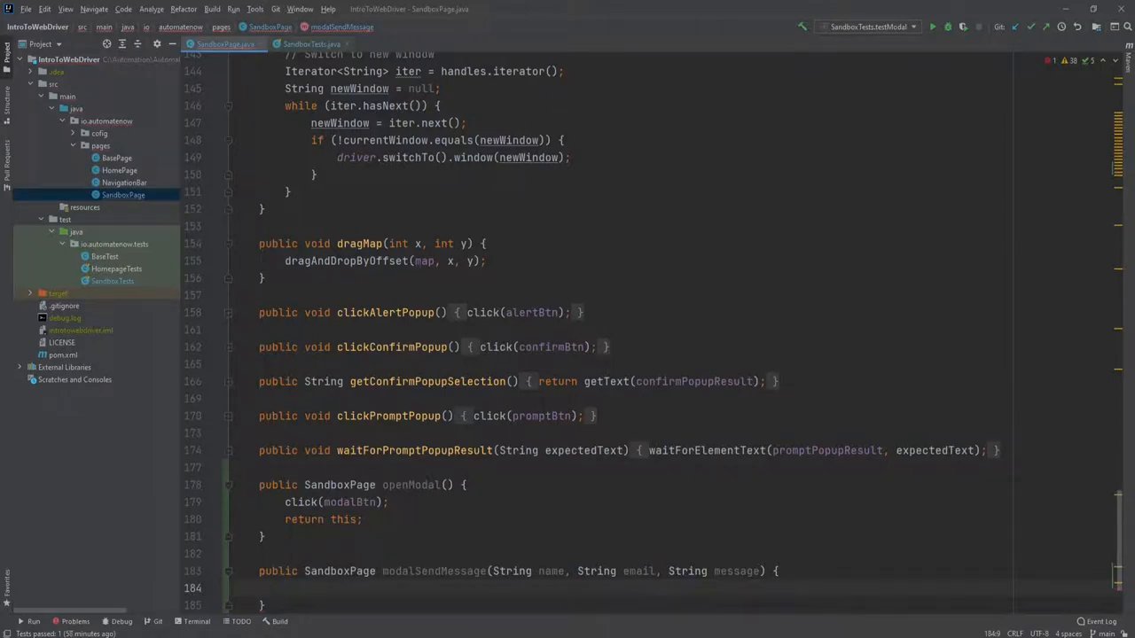
{"action": "type", "text": "setText();"}
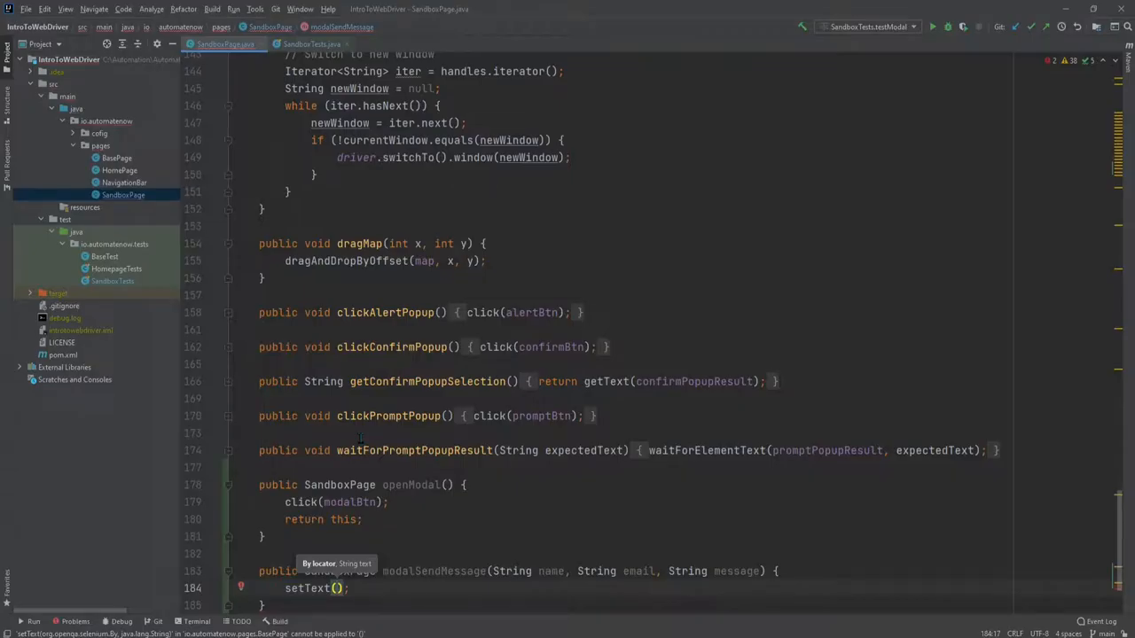
{"action": "type", "text": "ma"}
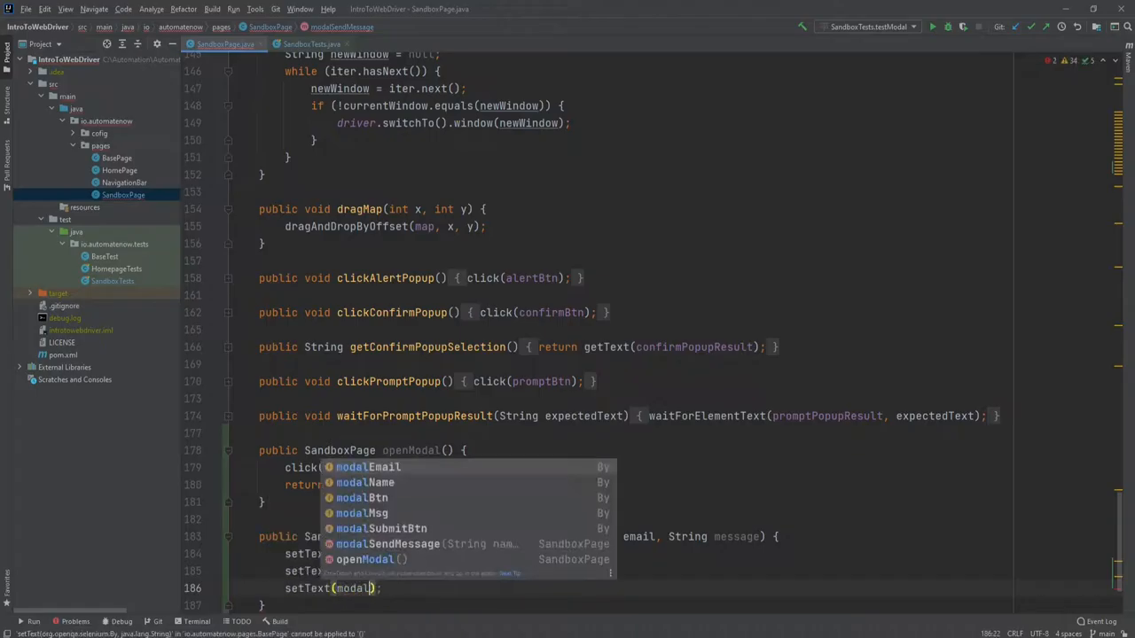
{"action": "key", "text": "Escape"}
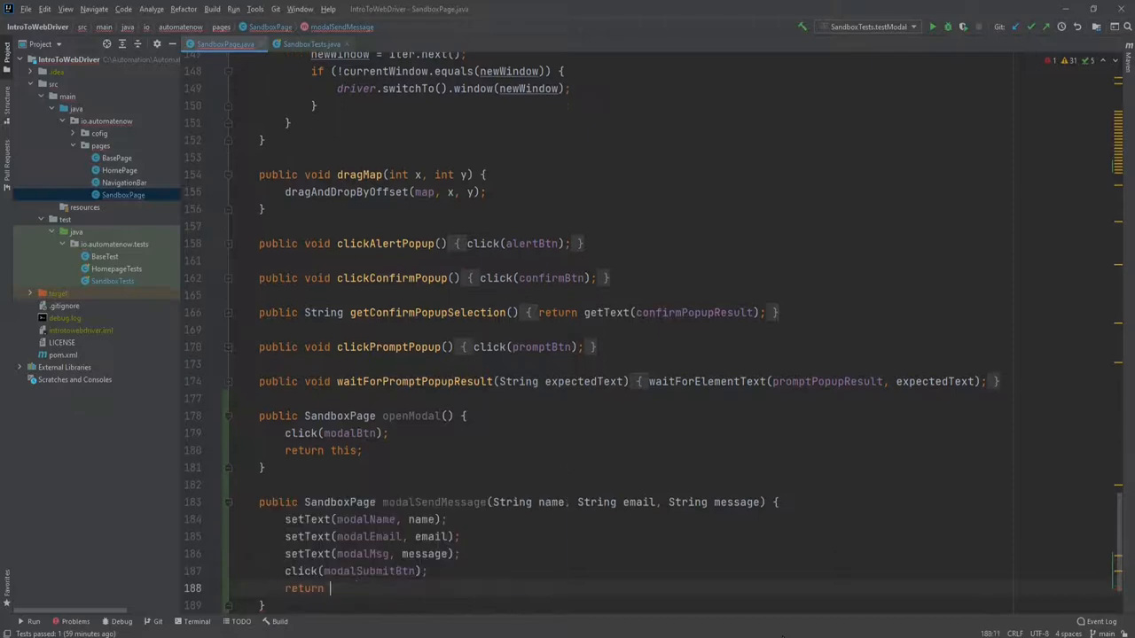
{"action": "type", "text": "this;"}
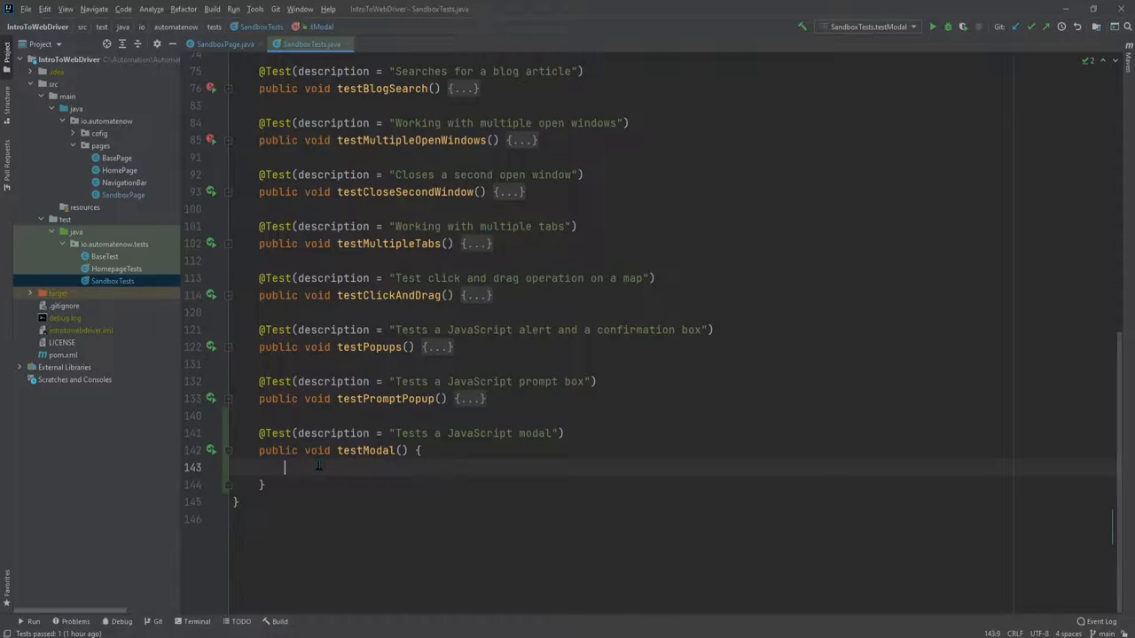
Step: Declare String name, email, message in testModal and start sandboxPage.openModal()
{"action": "type", "text": "String name = \"Marco\";"}
{"action": "type", "text": "String message = \"Test Message\";"}
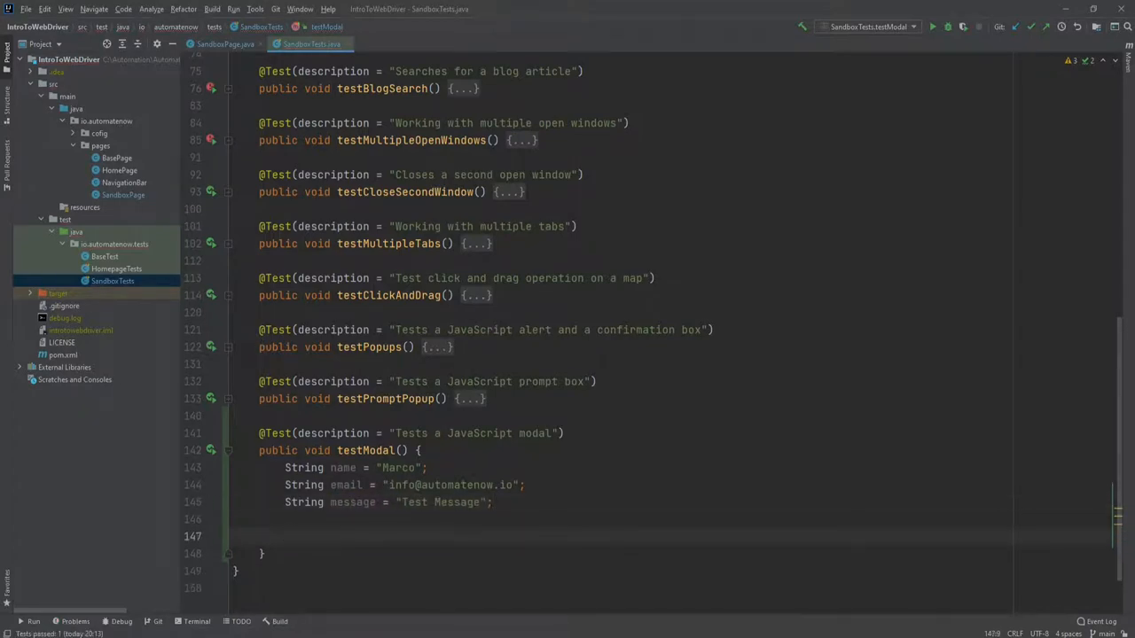
{"action": "type", "text": "sandboxPage"}
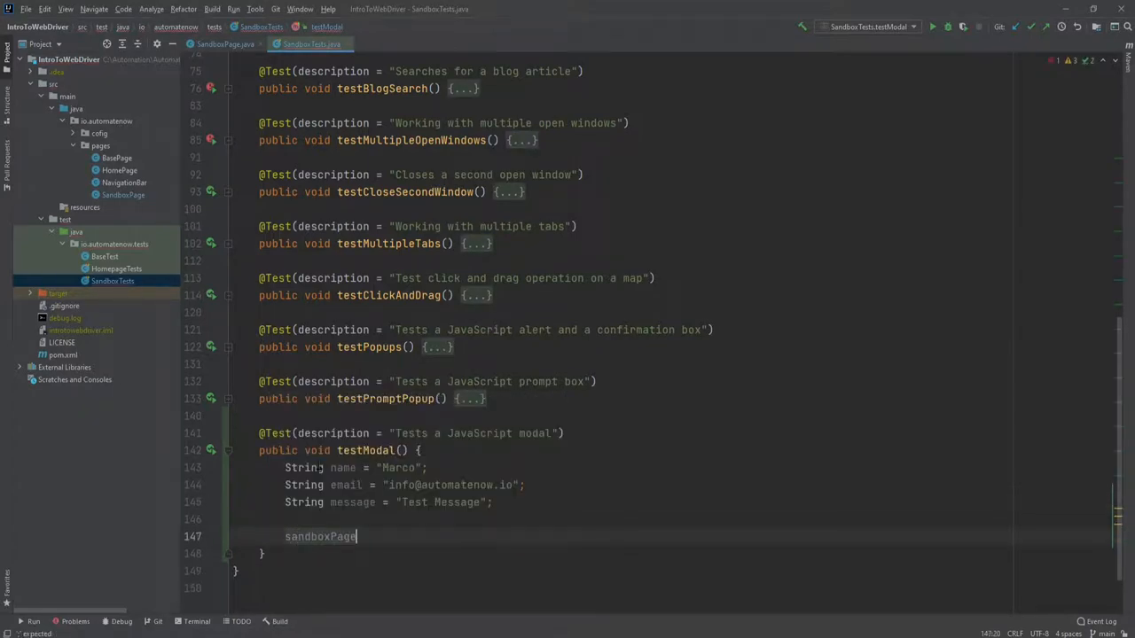
{"action": "type", "text": "."}
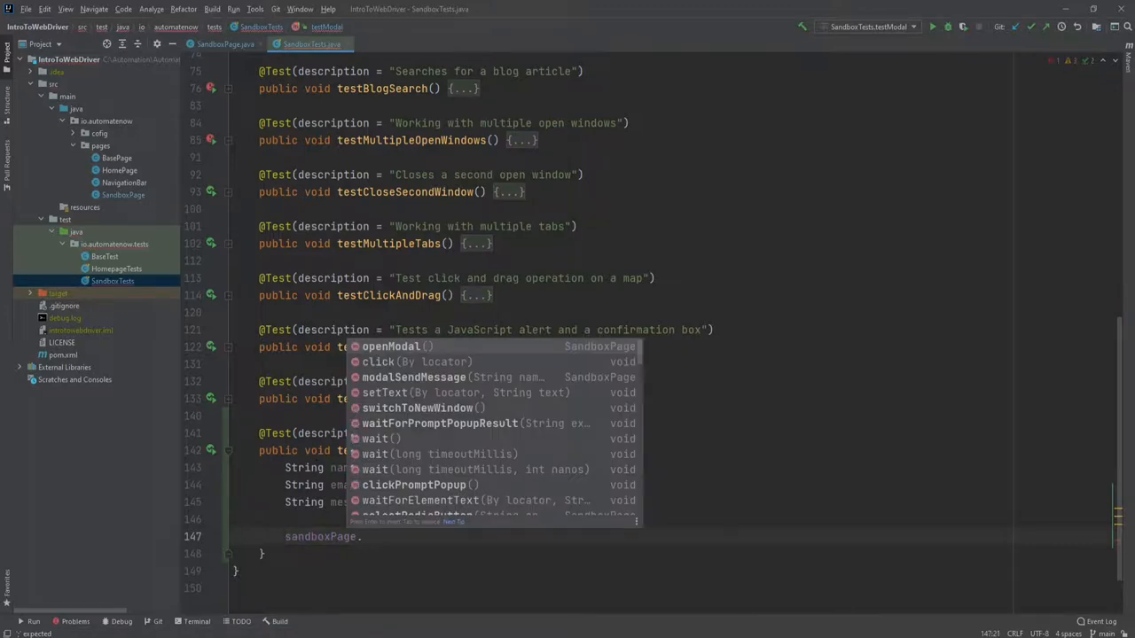
{"action": "left_click", "coordinate": [390, 346]}
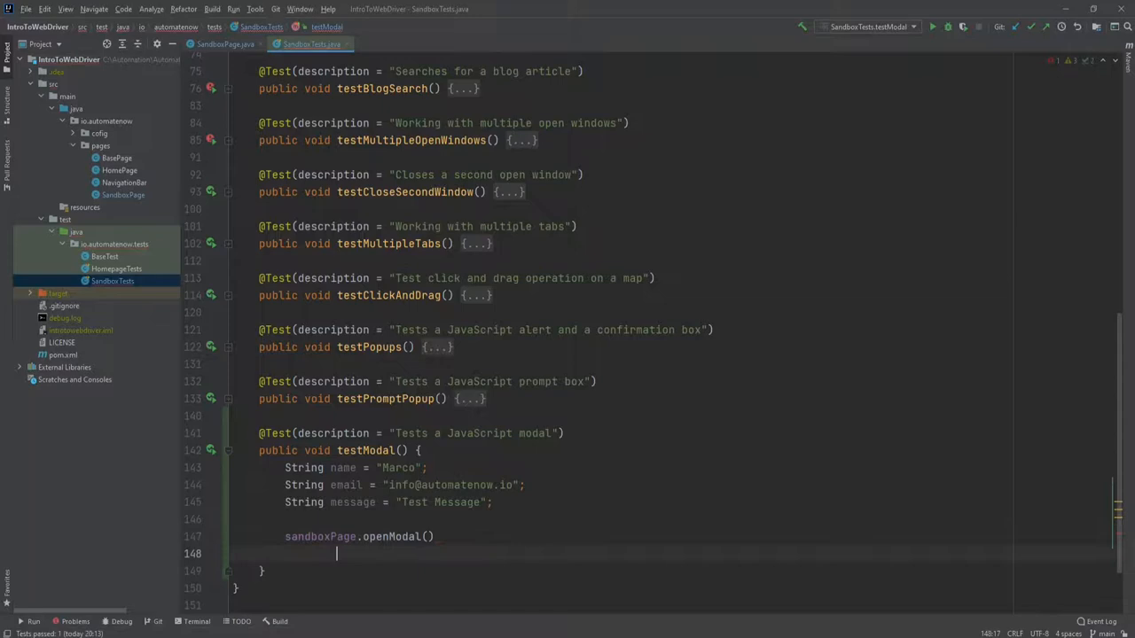
Step: Chain .modalSendMessage(name, email, message) onto openModal and select the method name
{"action": "type", "text": ".modalSendMessage("}
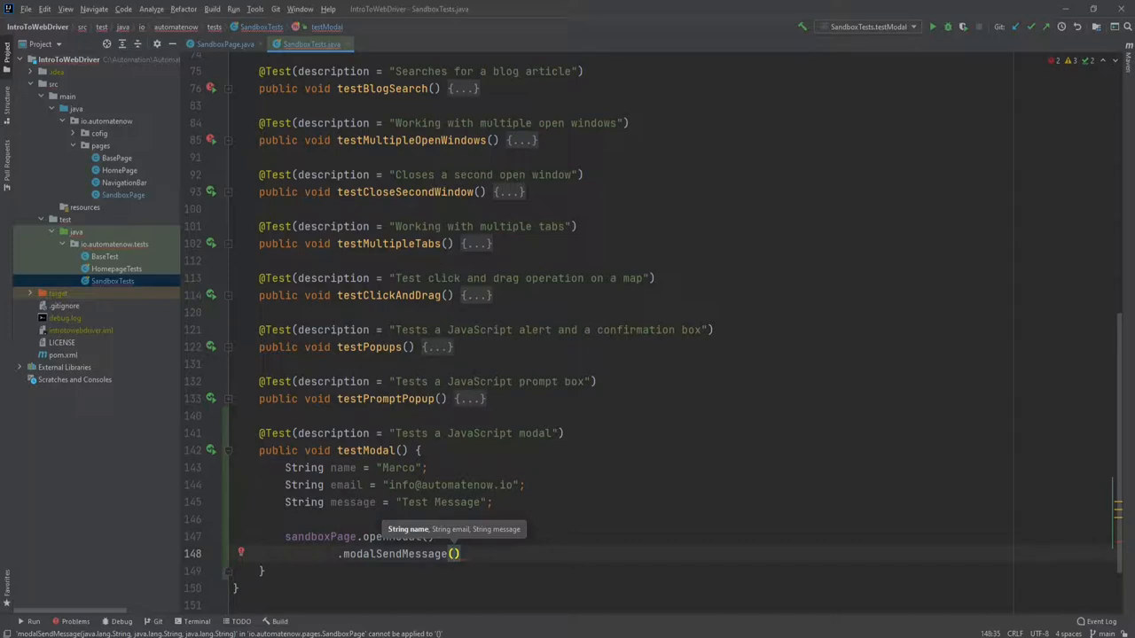
{"action": "type", "text": "name, email, message"}
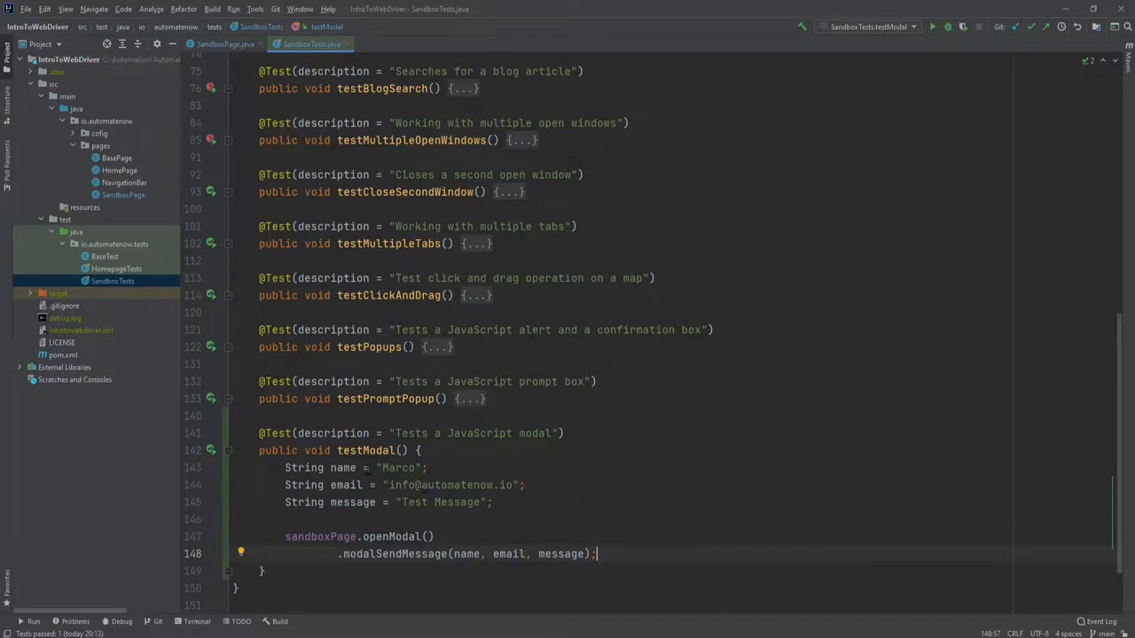
{"action": "double_click", "coordinate": [432, 502]}
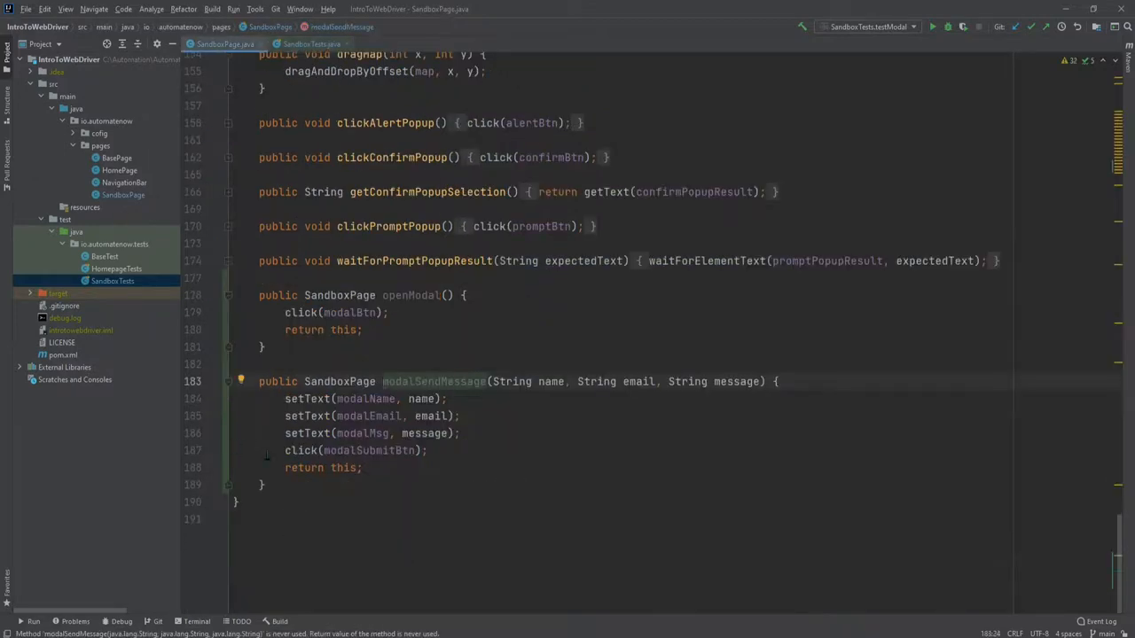
Step: Return to SandboxTests and run testModal() from the gutter run icon
{"action": "left_click", "coordinate": [310, 43]}
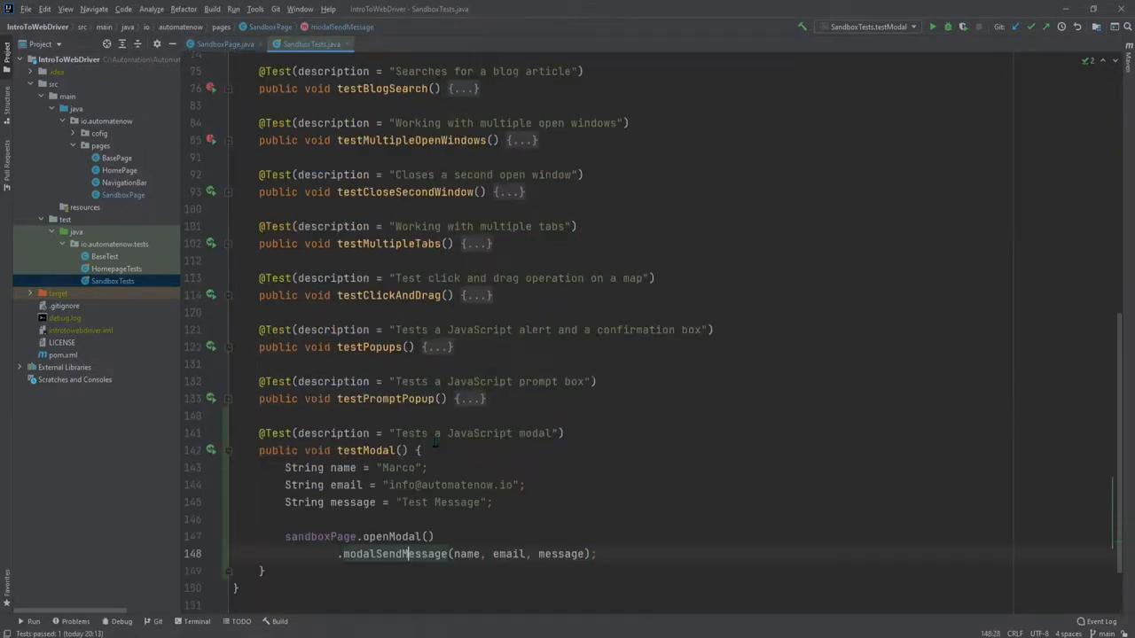
{"action": "left_click", "coordinate": [211, 450]}
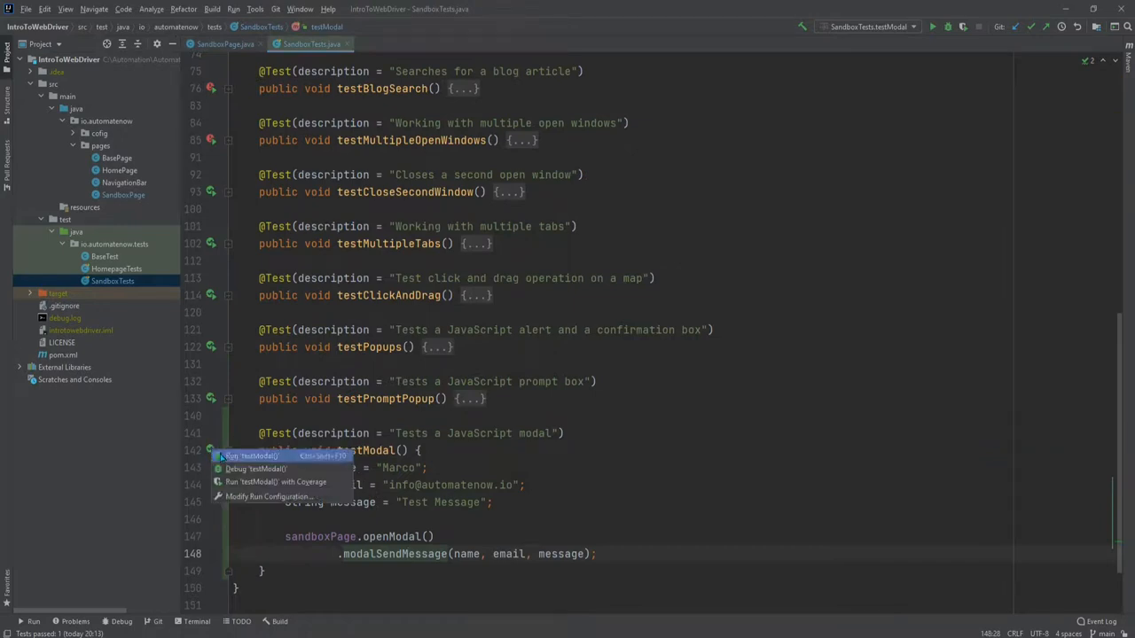
{"action": "left_click", "coordinate": [251, 456]}
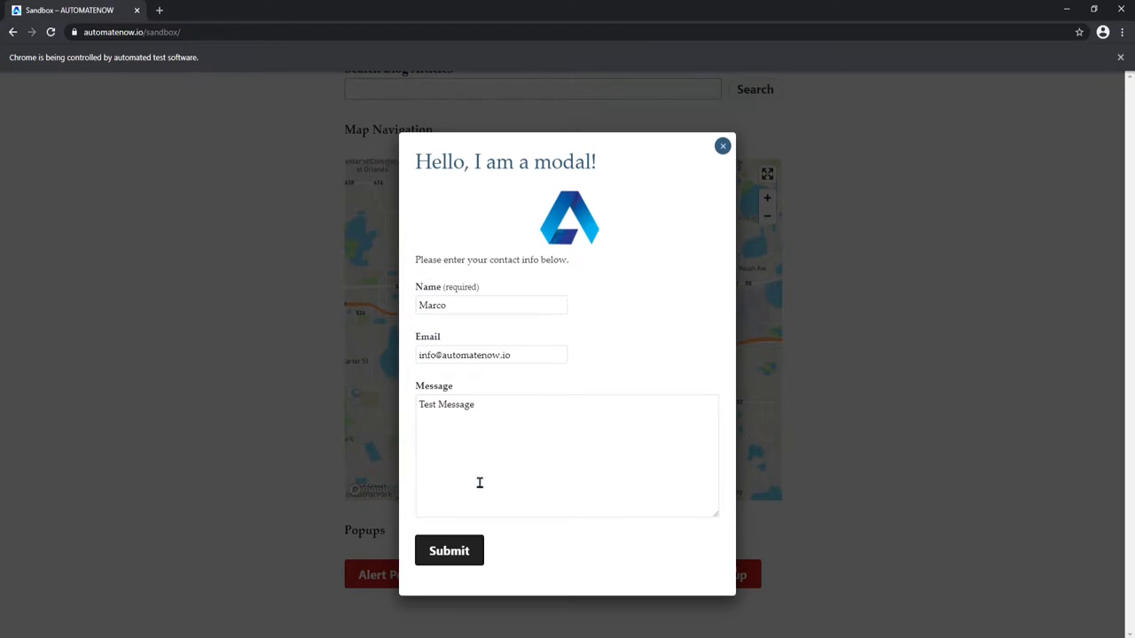
{"action": "mouse_move", "coordinate": [482, 567]}
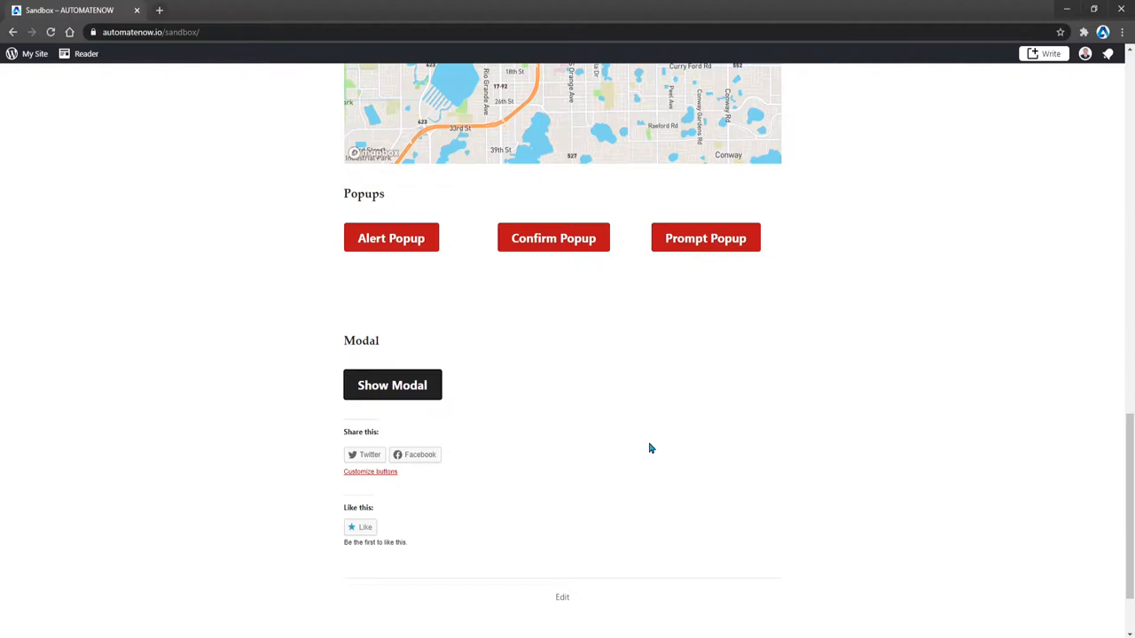
{"action": "mouse_move", "coordinate": [500, 308]}
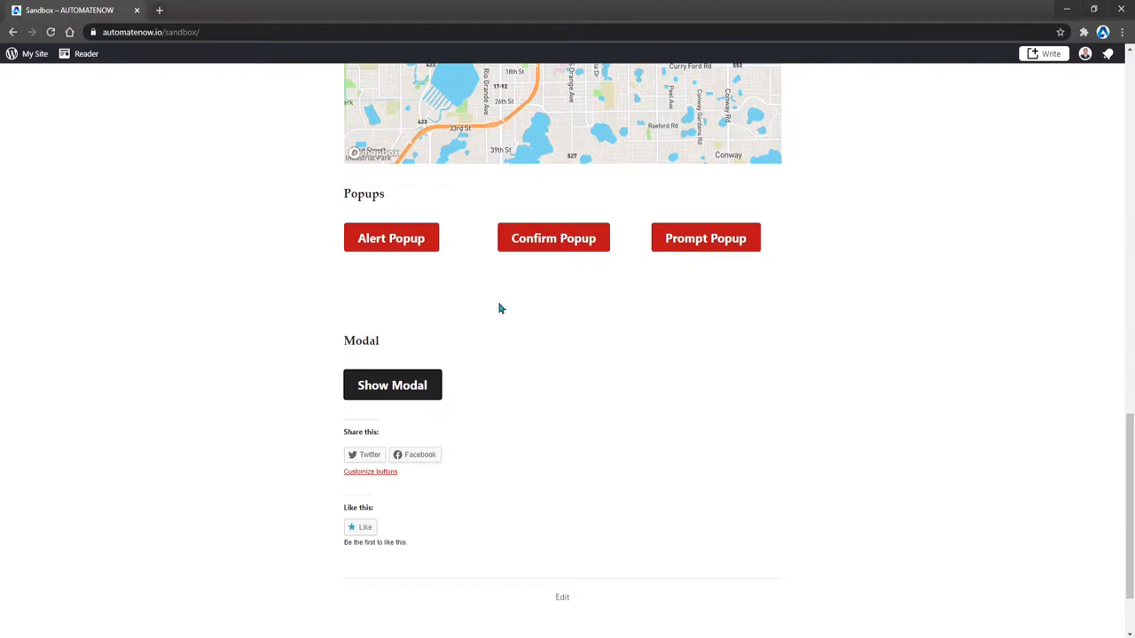
{"action": "mouse_move", "coordinate": [446, 259]}
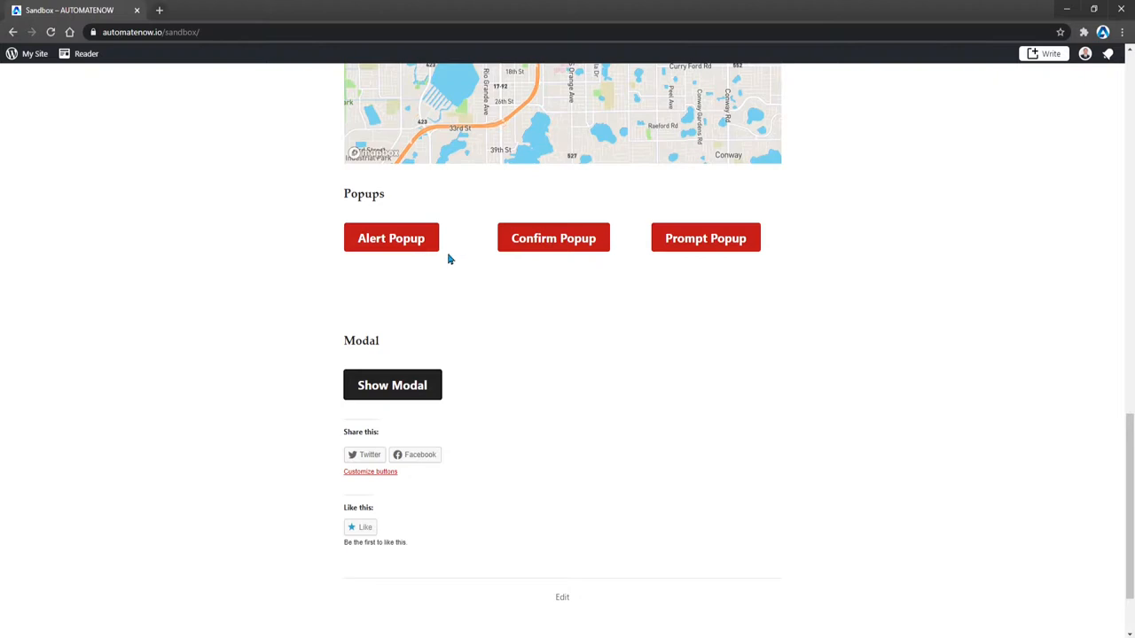
Step: Trigger the Alert Popup so the "Hi there pal!" dialog appears
{"action": "left_click", "coordinate": [390, 237]}
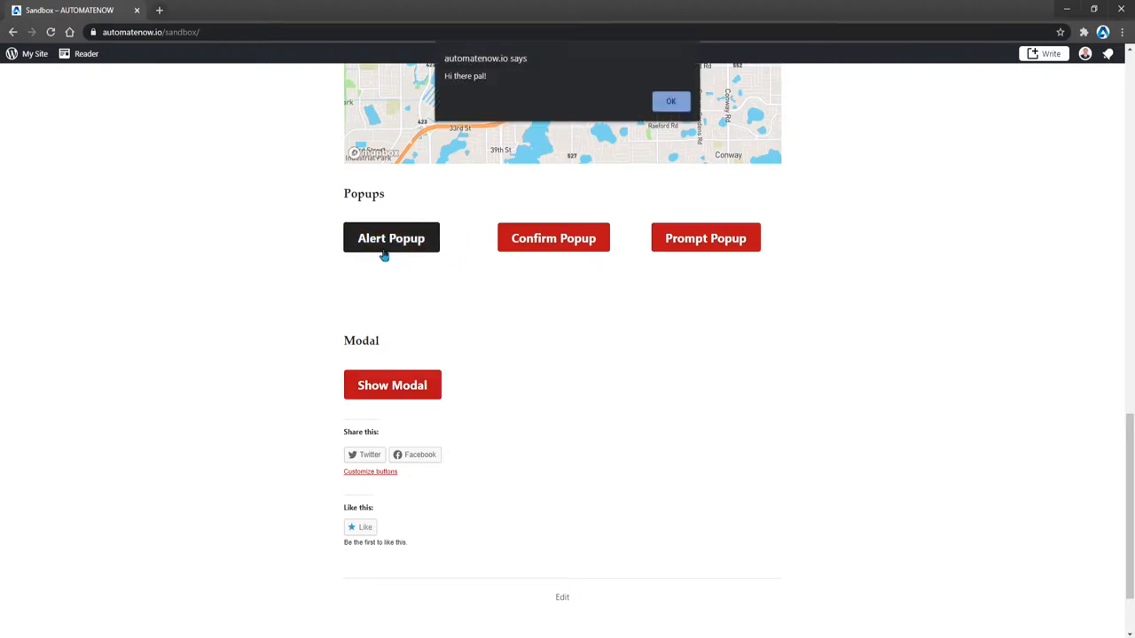
{"action": "mouse_move", "coordinate": [589, 105]}
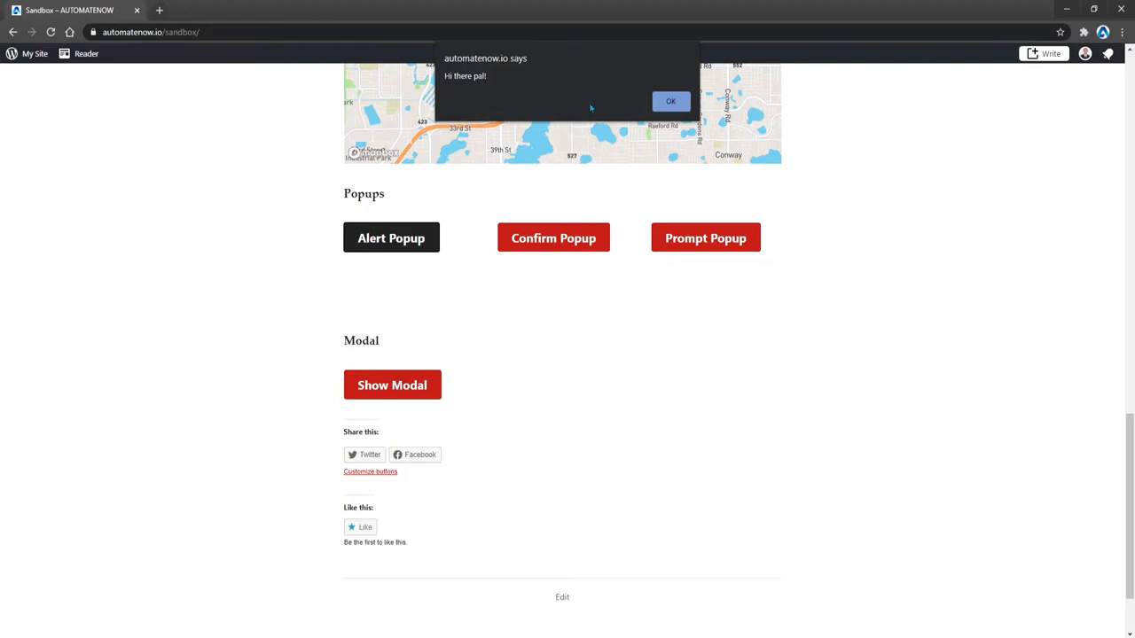
{"action": "mouse_move", "coordinate": [596, 108]}
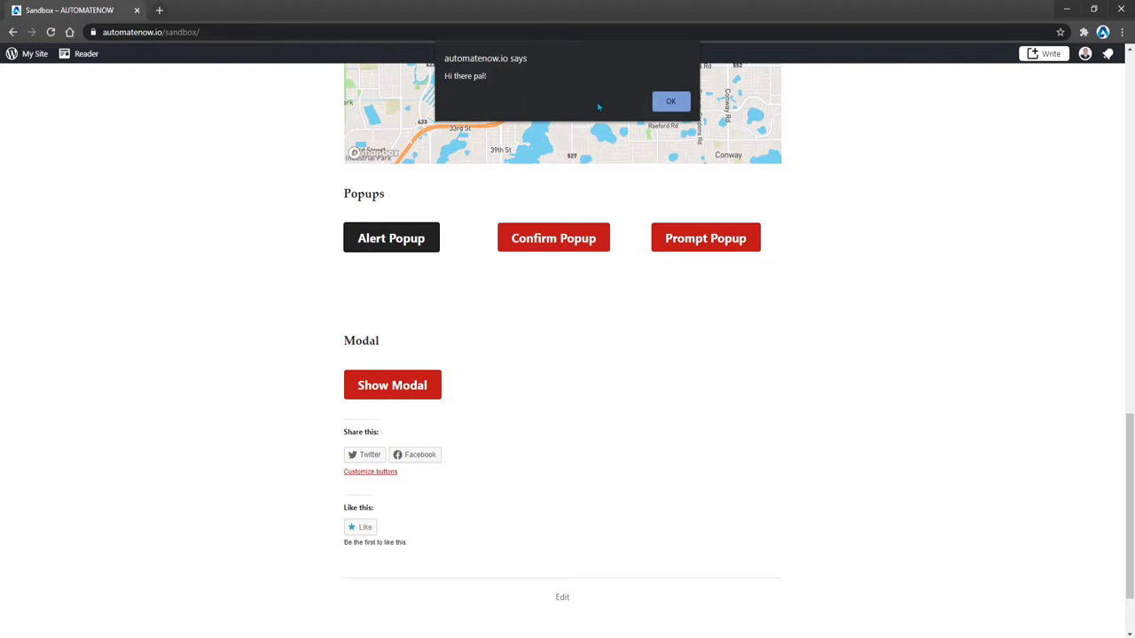